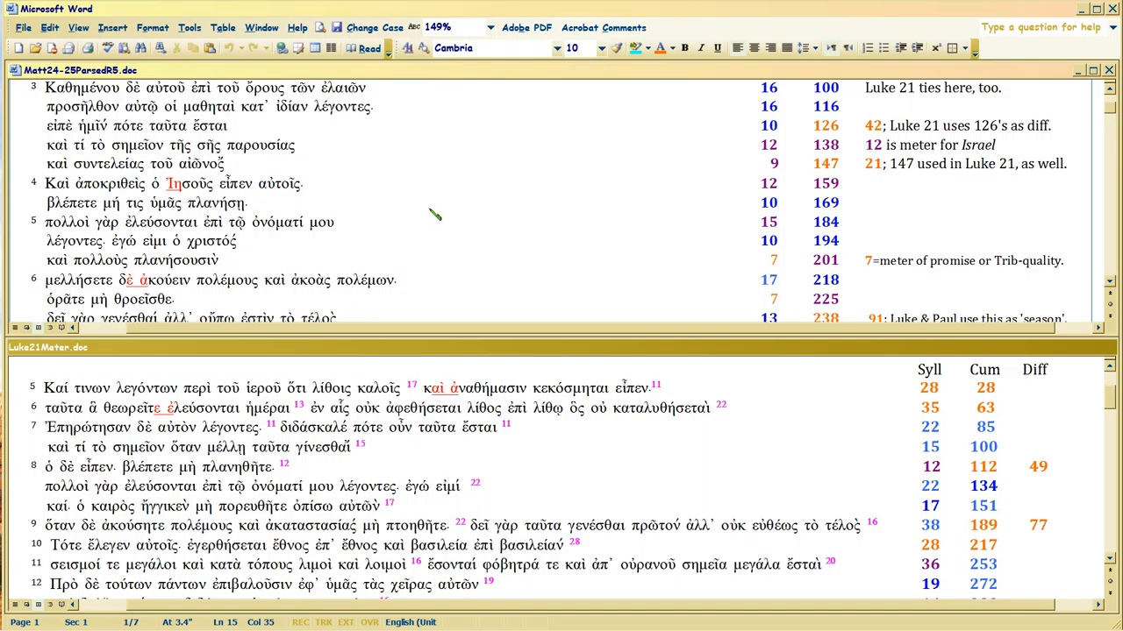
mouse_move(372, 193)
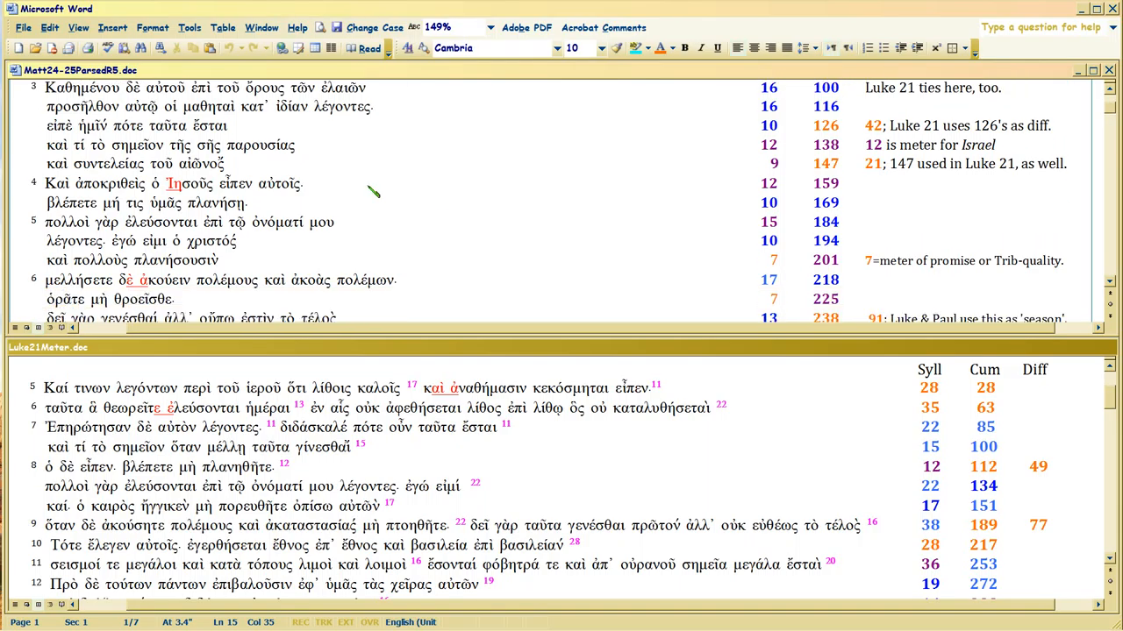
mouse_move(277, 214)
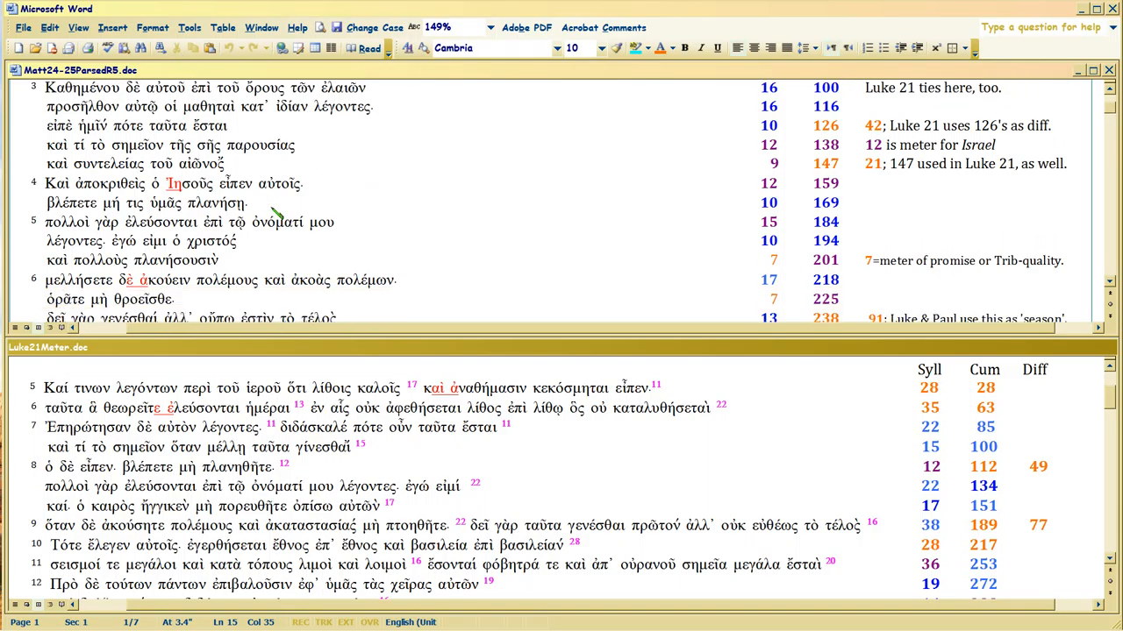
mouse_move(299, 214)
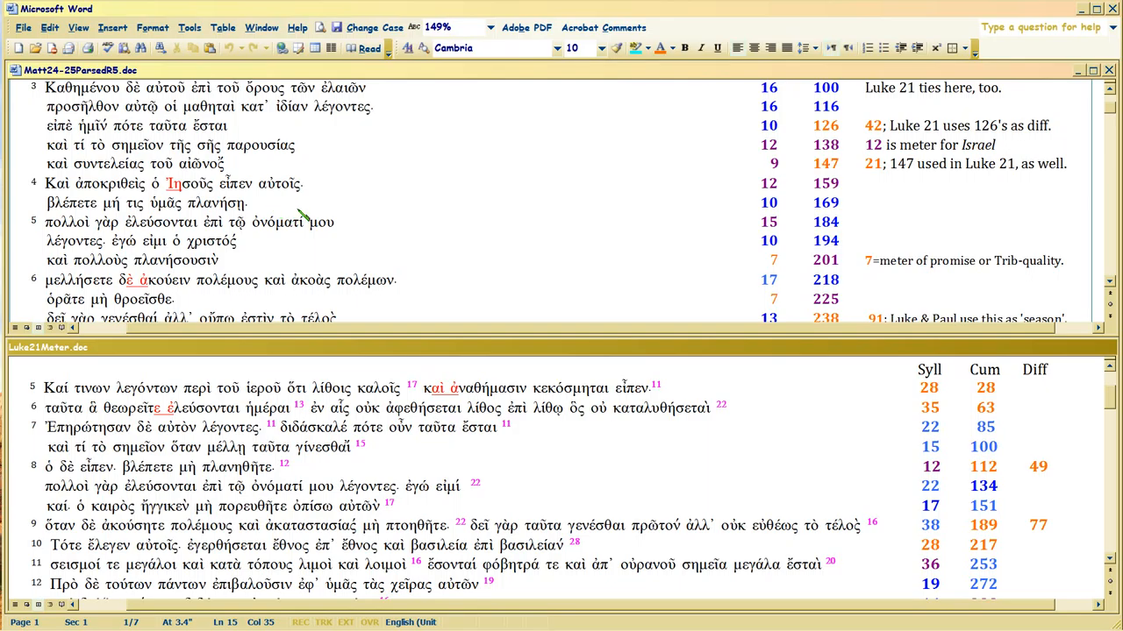
Move between the Matt24 and Luke21 meter documents to read the cumulative counts.
left_click(393, 203)
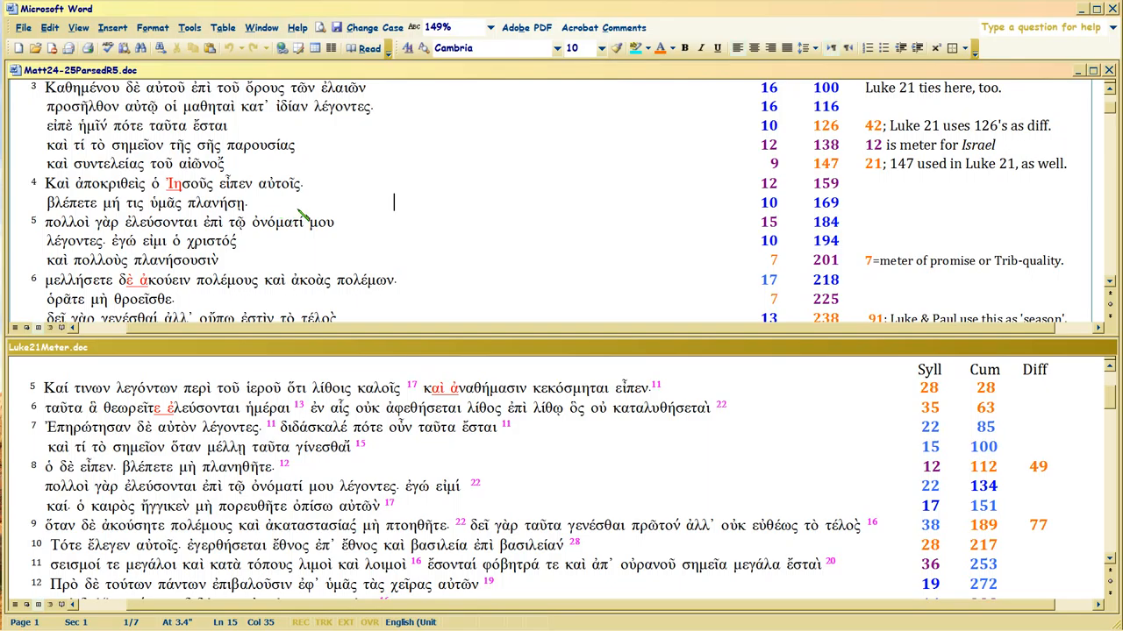
mouse_move(281, 211)
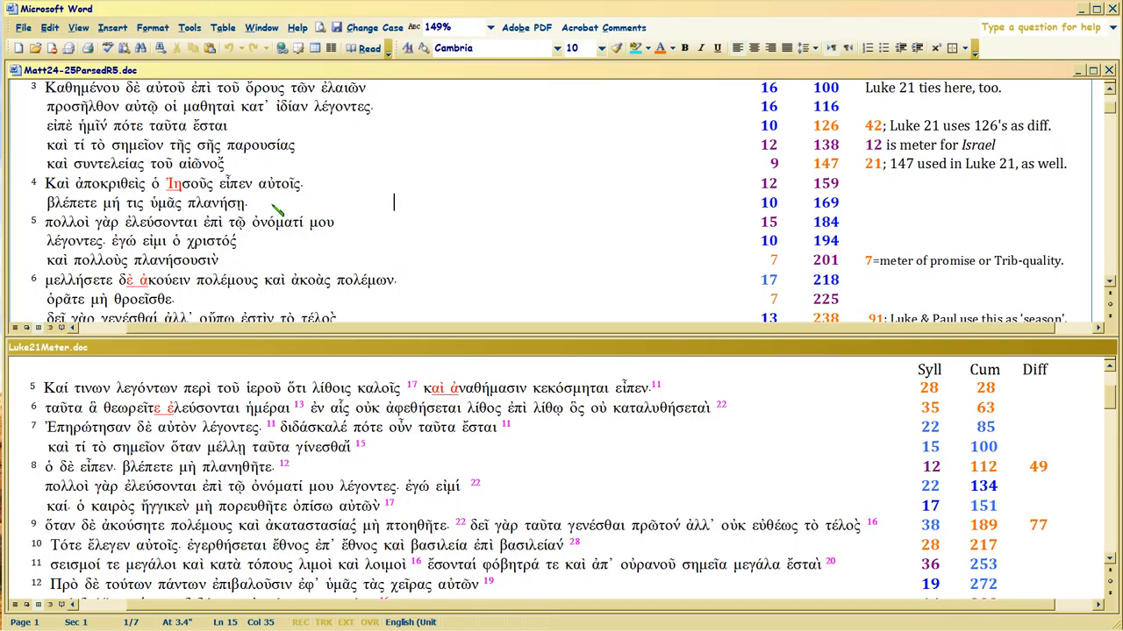
mouse_move(263, 211)
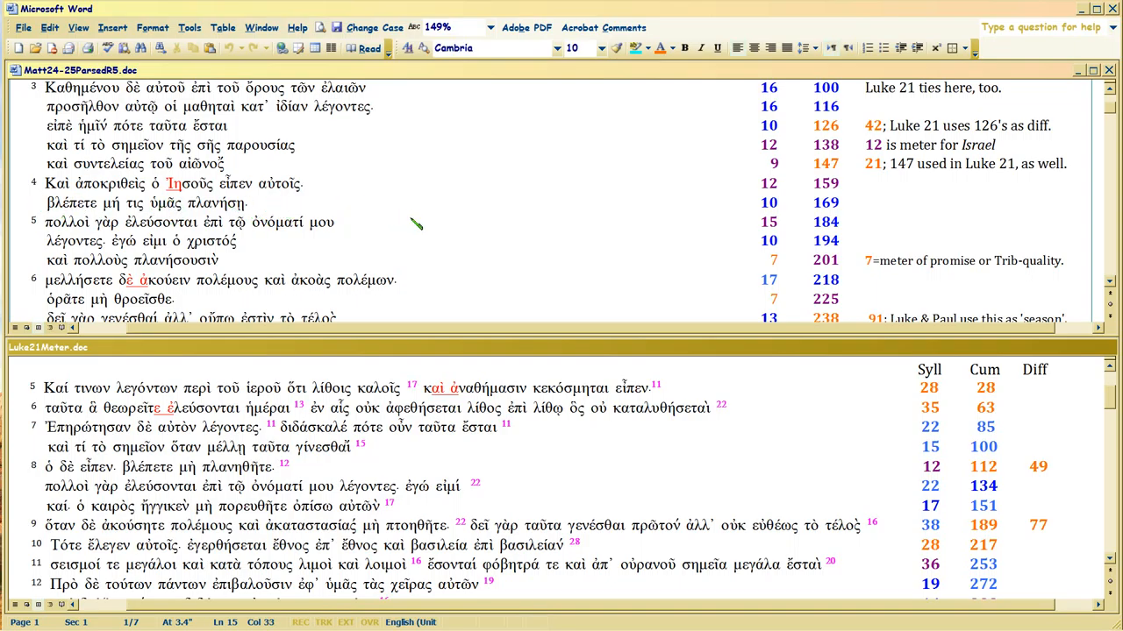
mouse_move(386, 218)
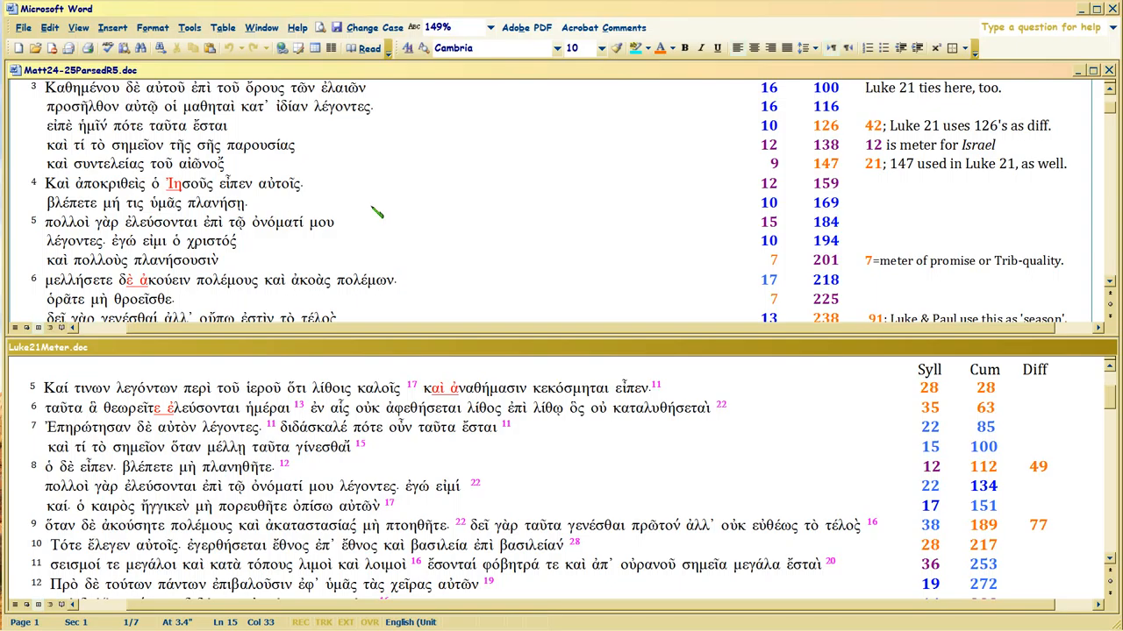
mouse_move(856, 214)
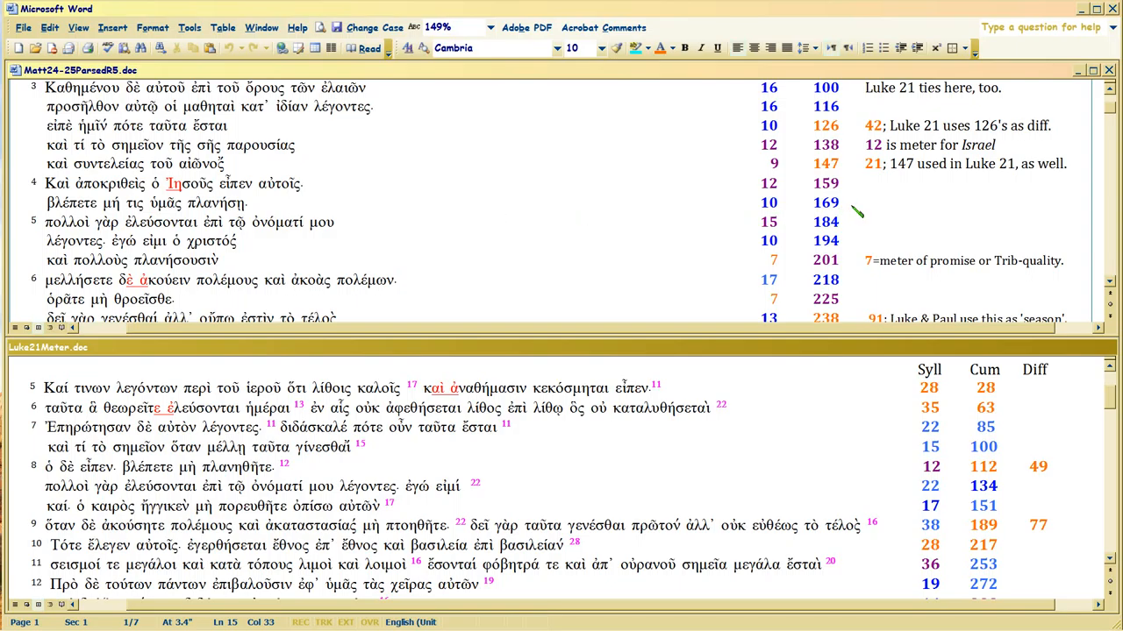
left_click(837, 204)
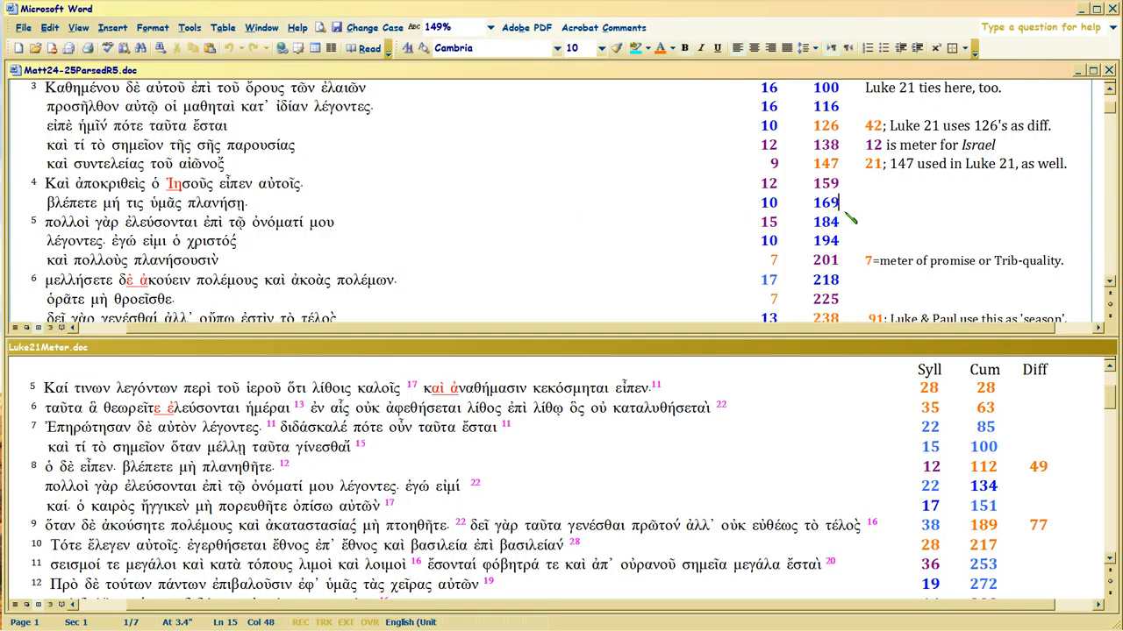
mouse_move(319, 473)
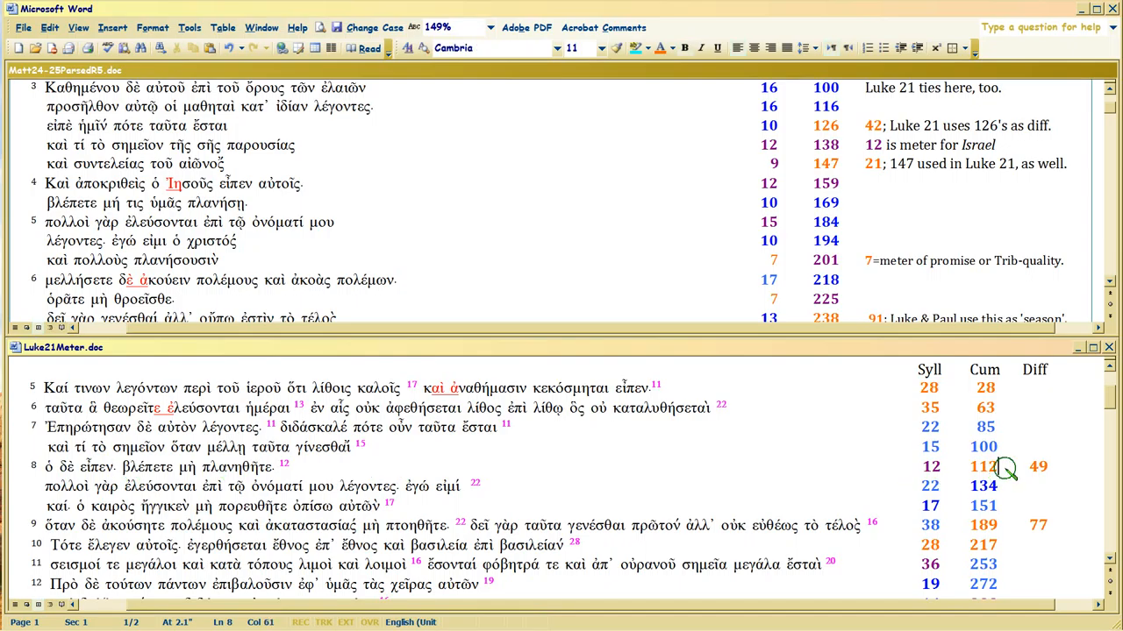
mouse_move(1010, 477)
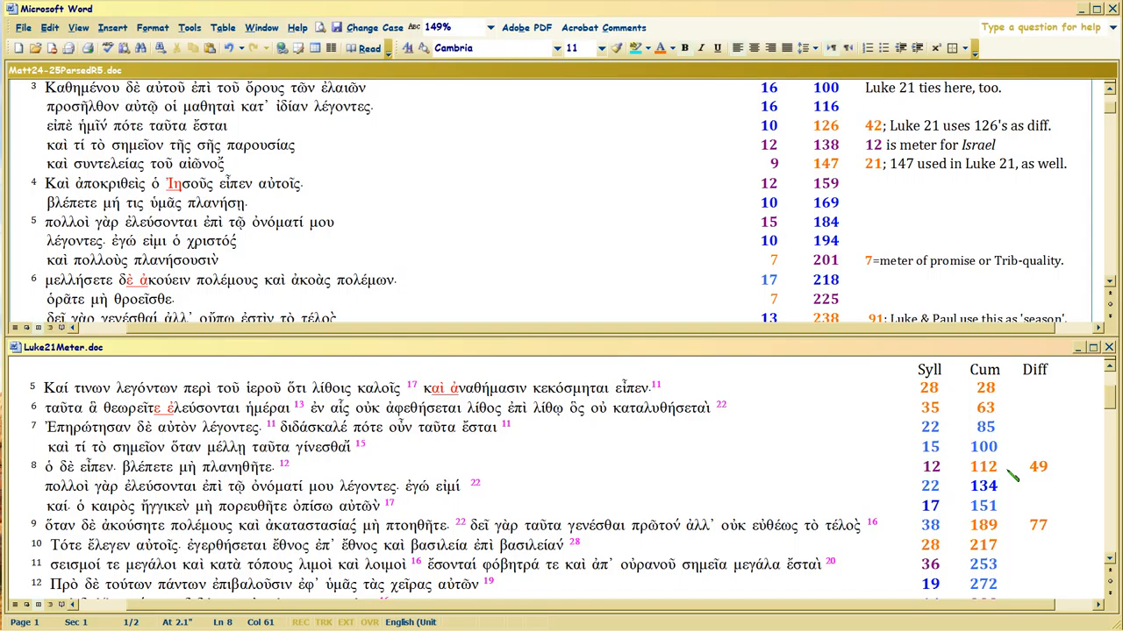
mouse_move(283, 221)
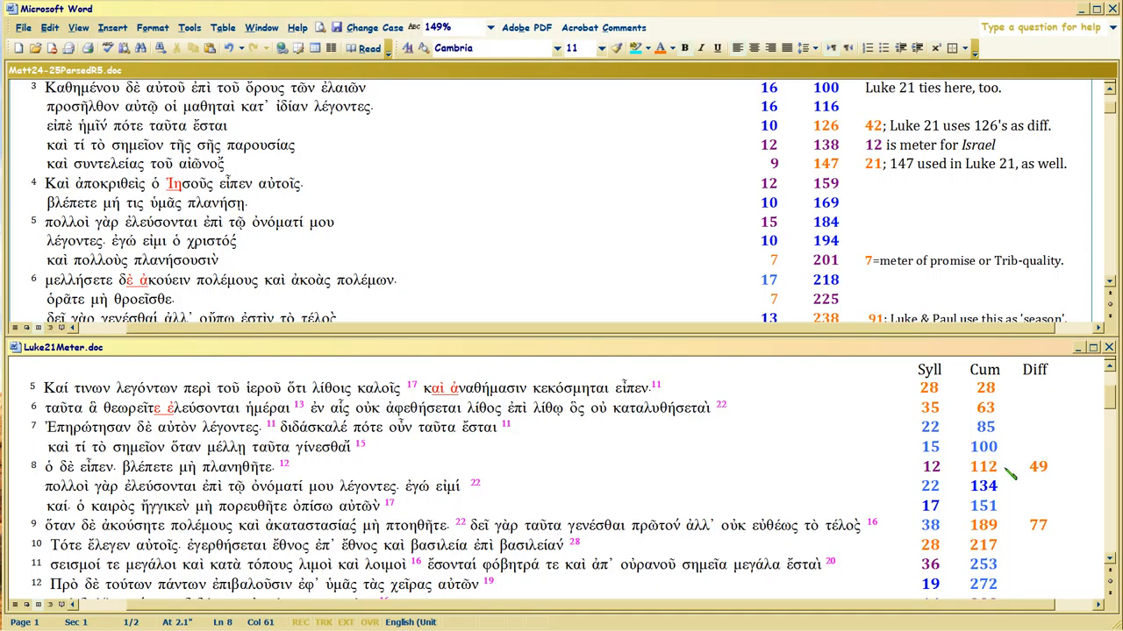
left_click(997, 467)
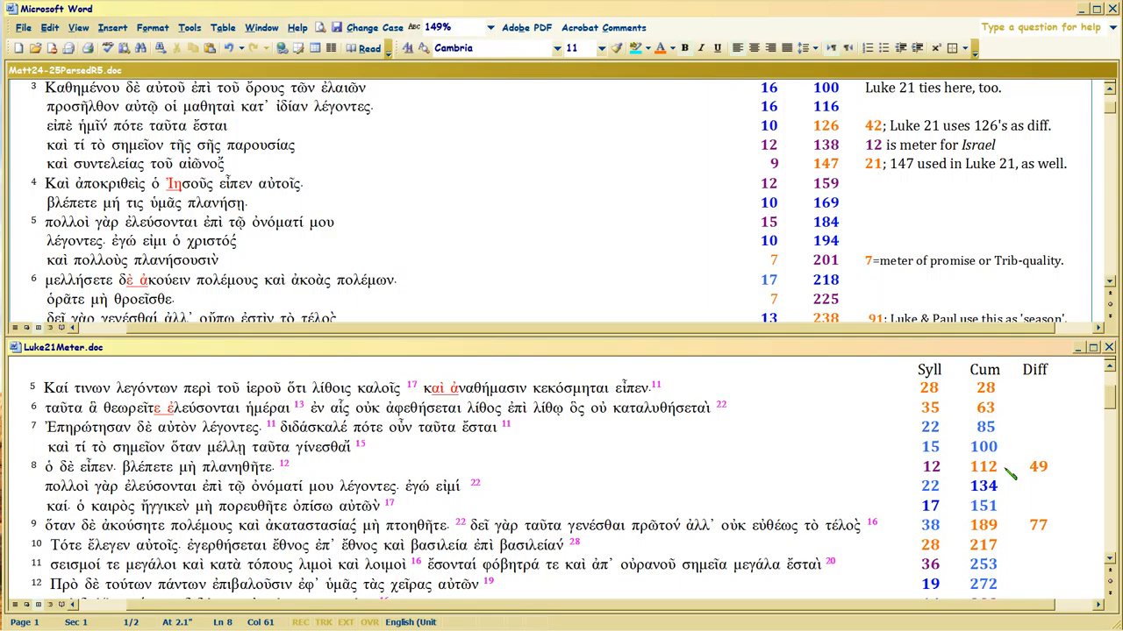
left_click(996, 467)
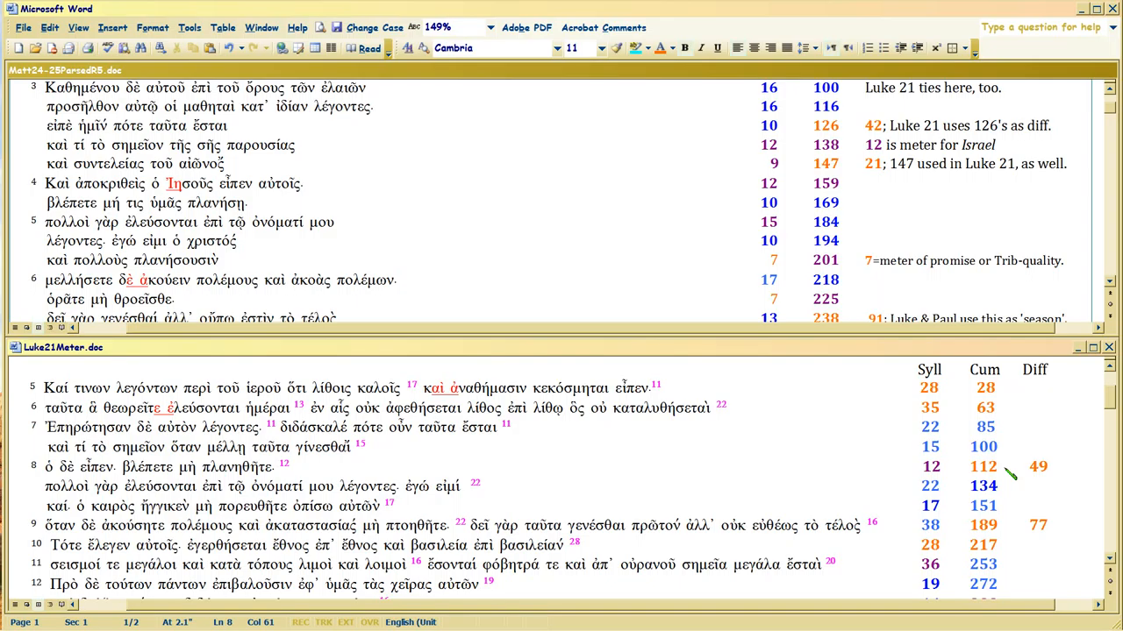
left_click(1000, 467)
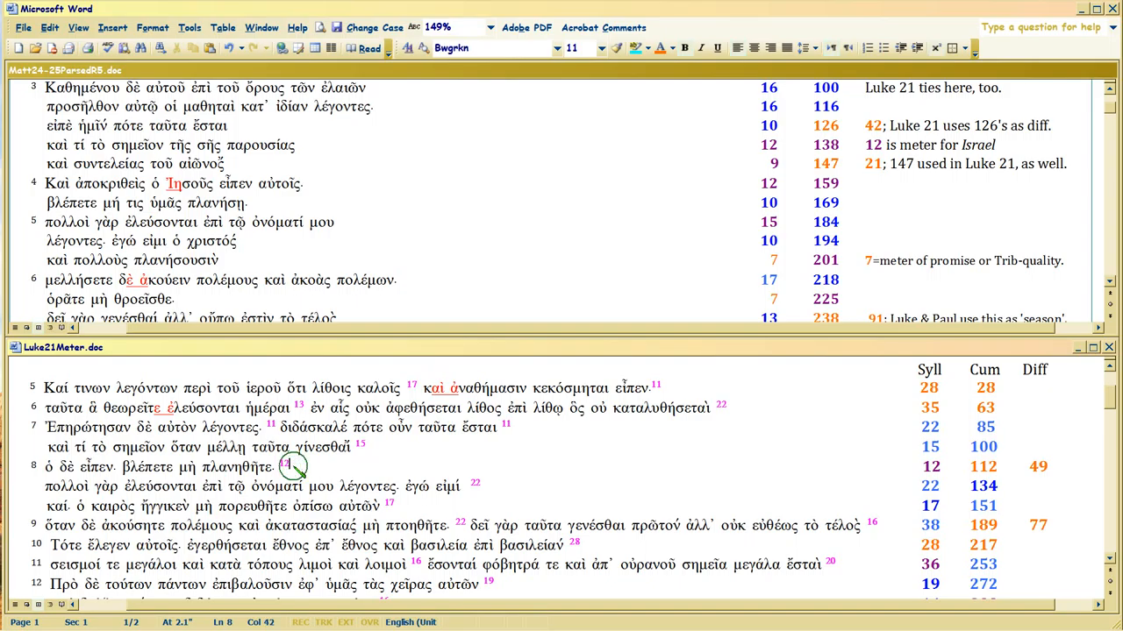
mouse_move(263, 266)
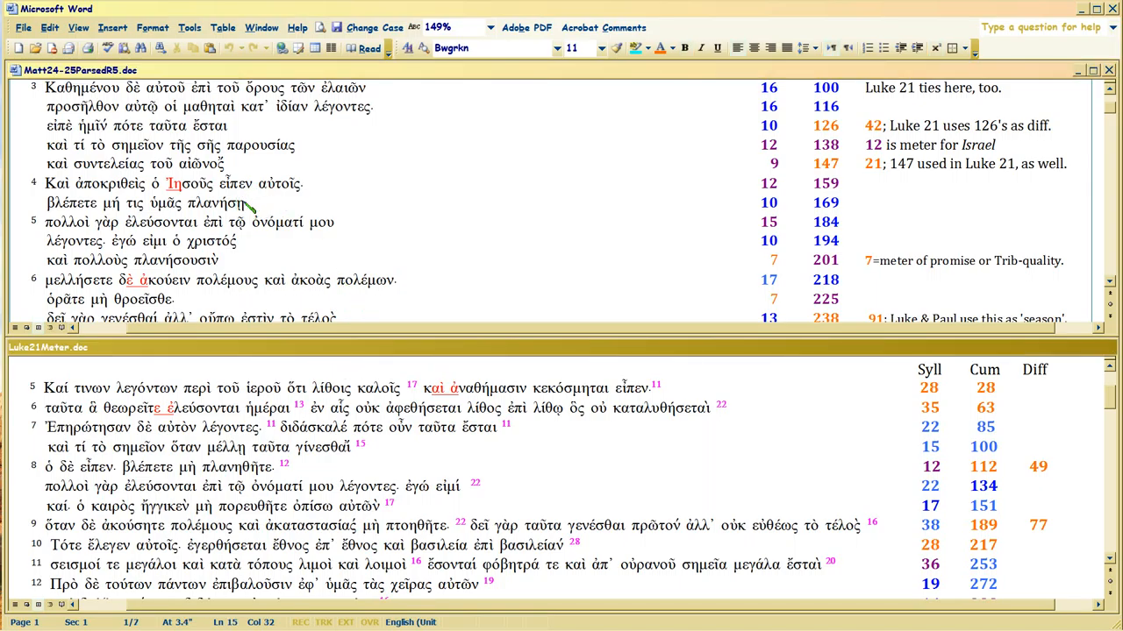
mouse_move(307, 477)
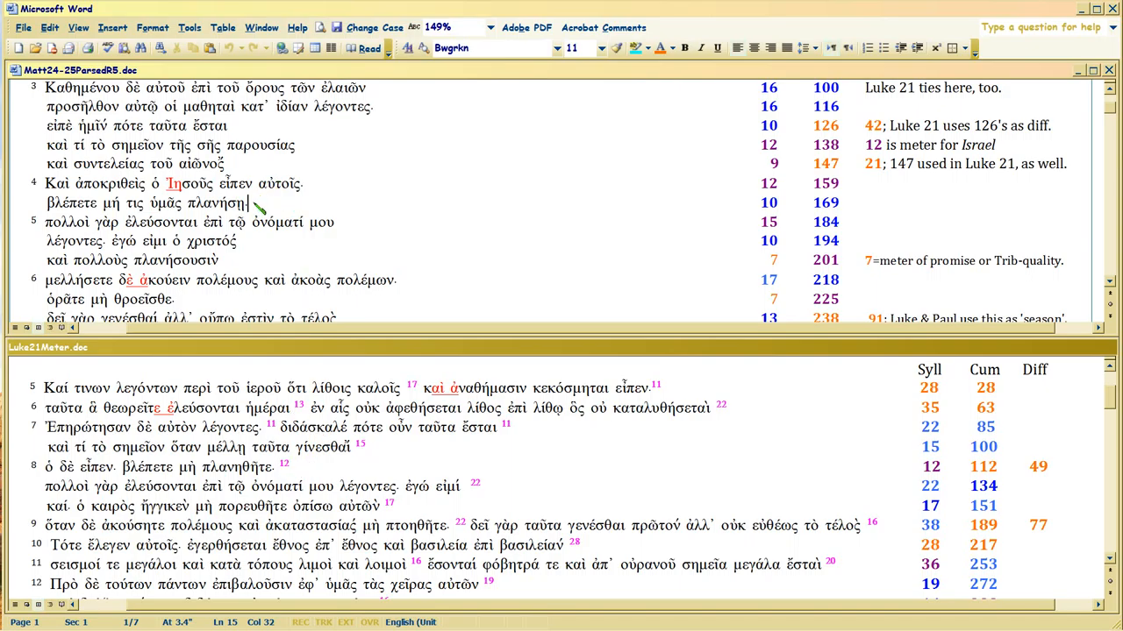
mouse_move(256, 207)
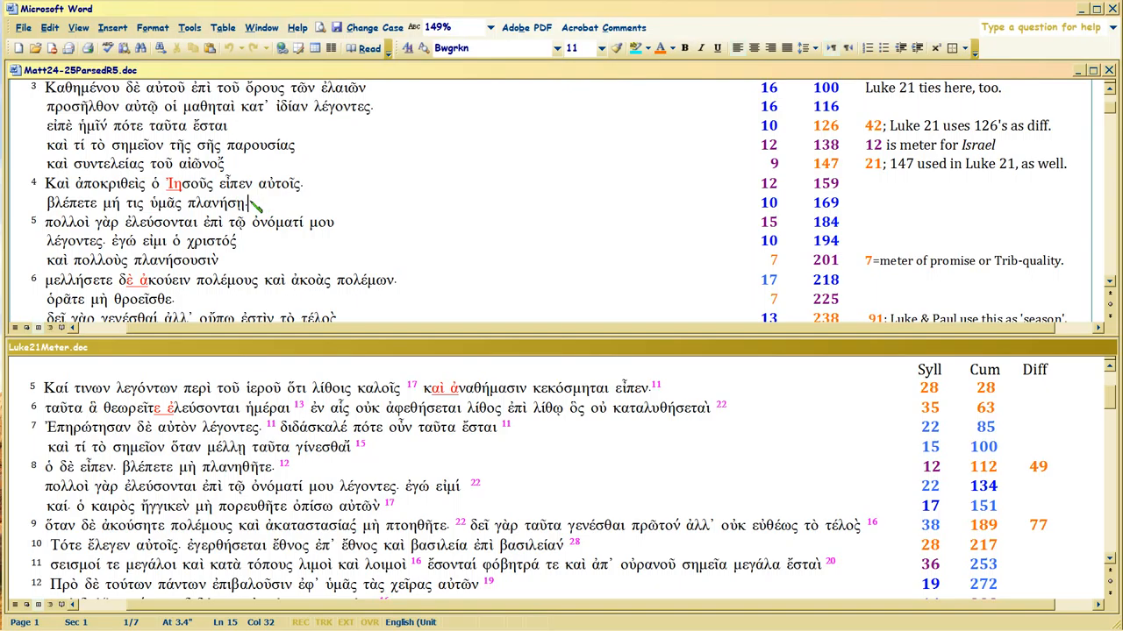
mouse_move(256, 207)
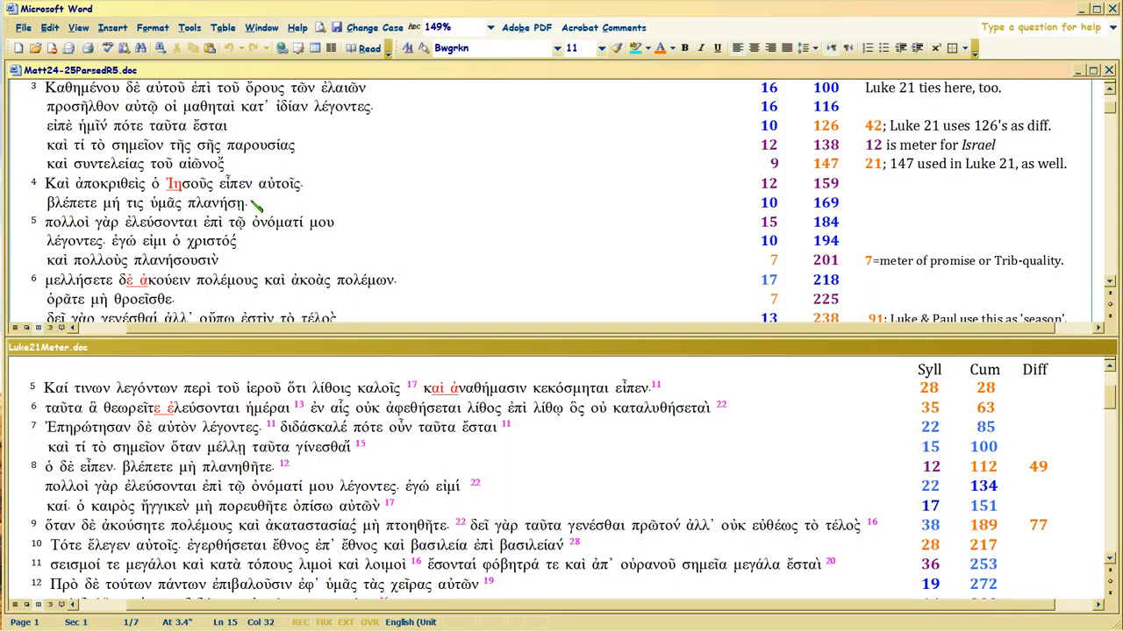
mouse_move(856, 204)
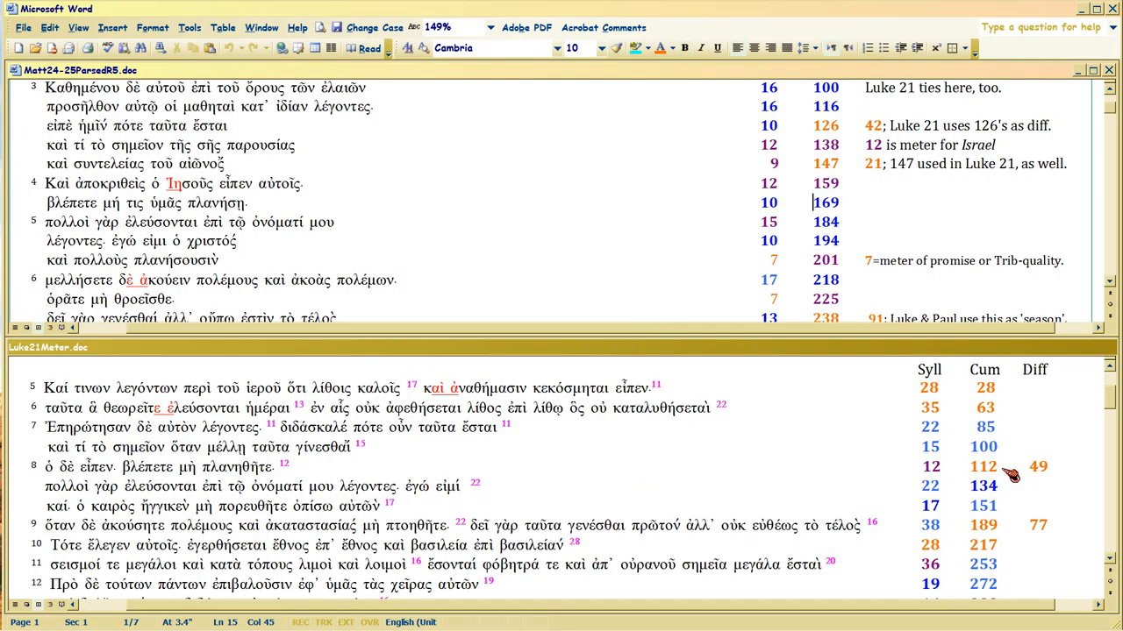
left_click(993, 467)
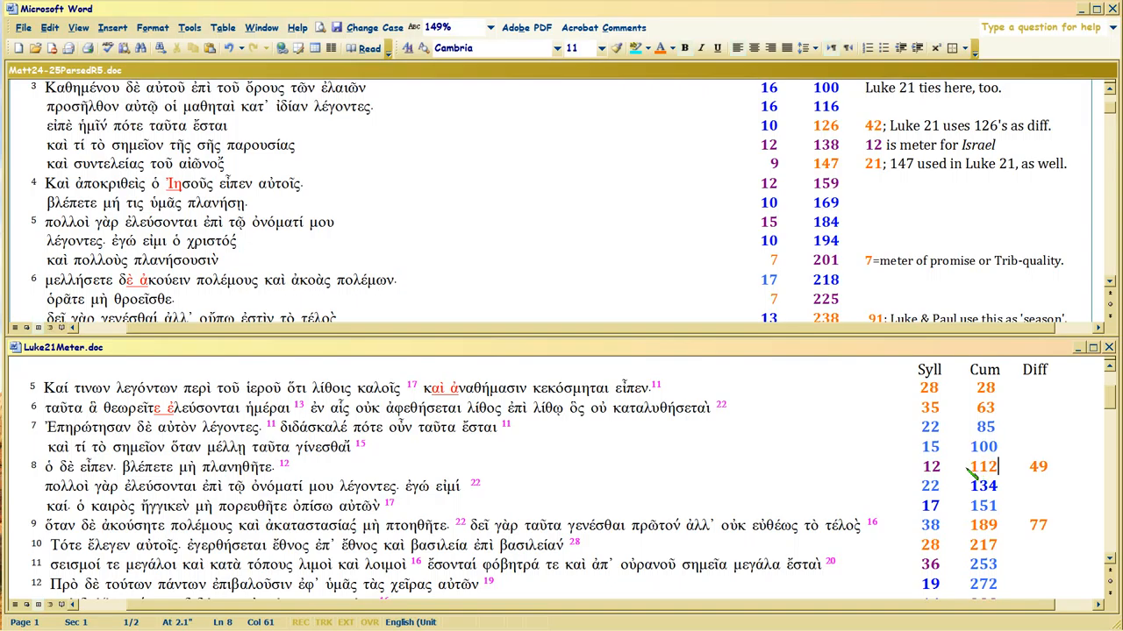
mouse_move(1000, 457)
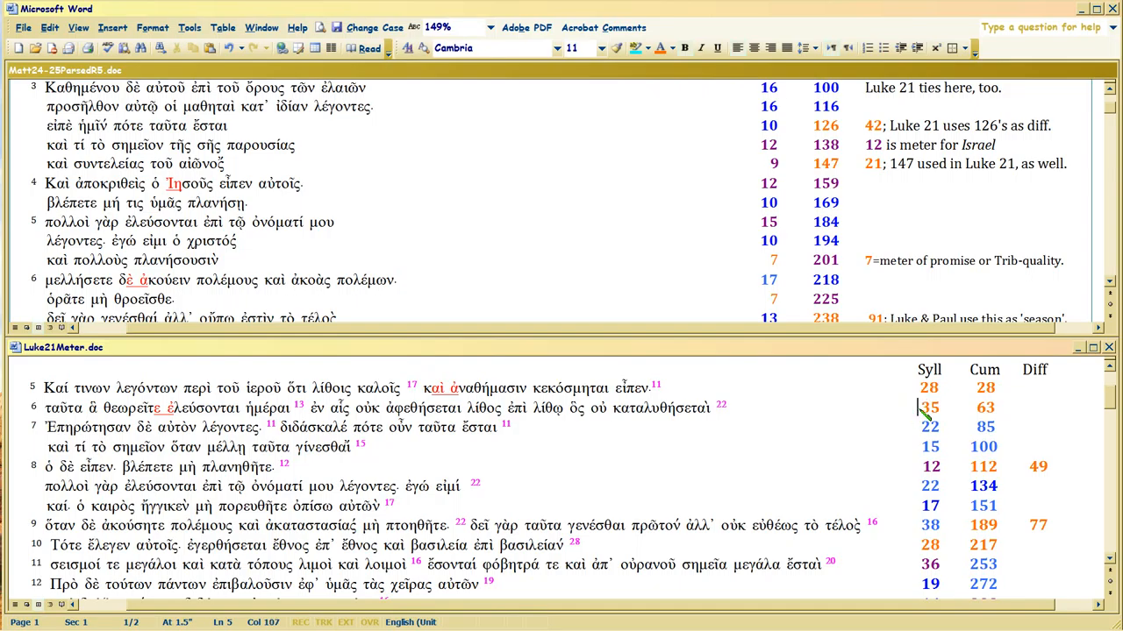
mouse_move(921, 414)
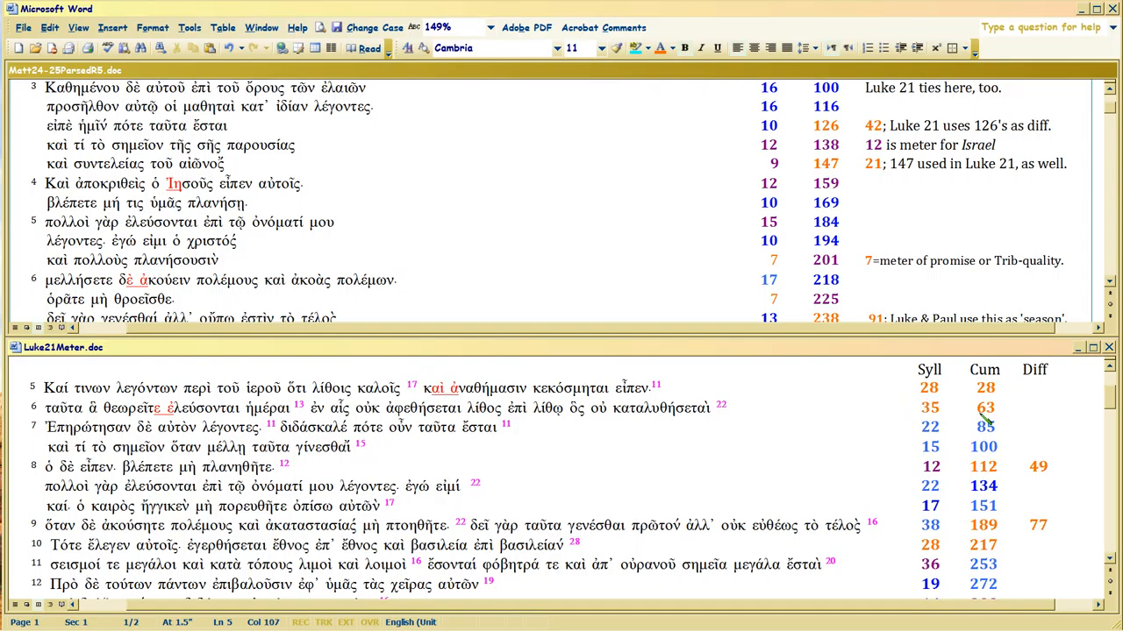
mouse_move(1014, 470)
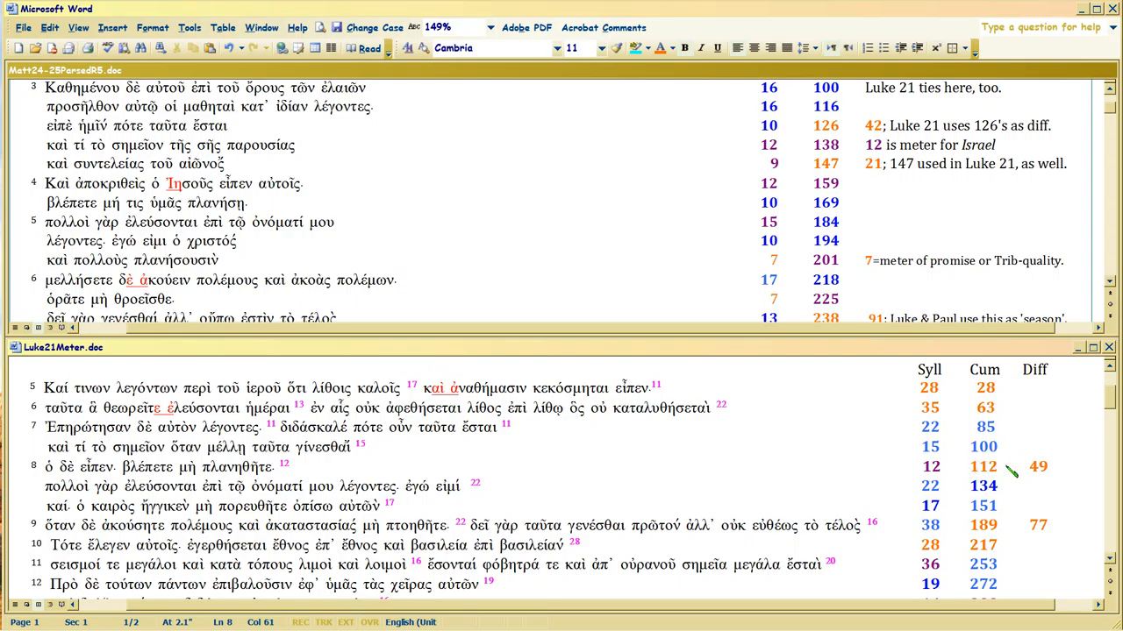
mouse_move(851, 237)
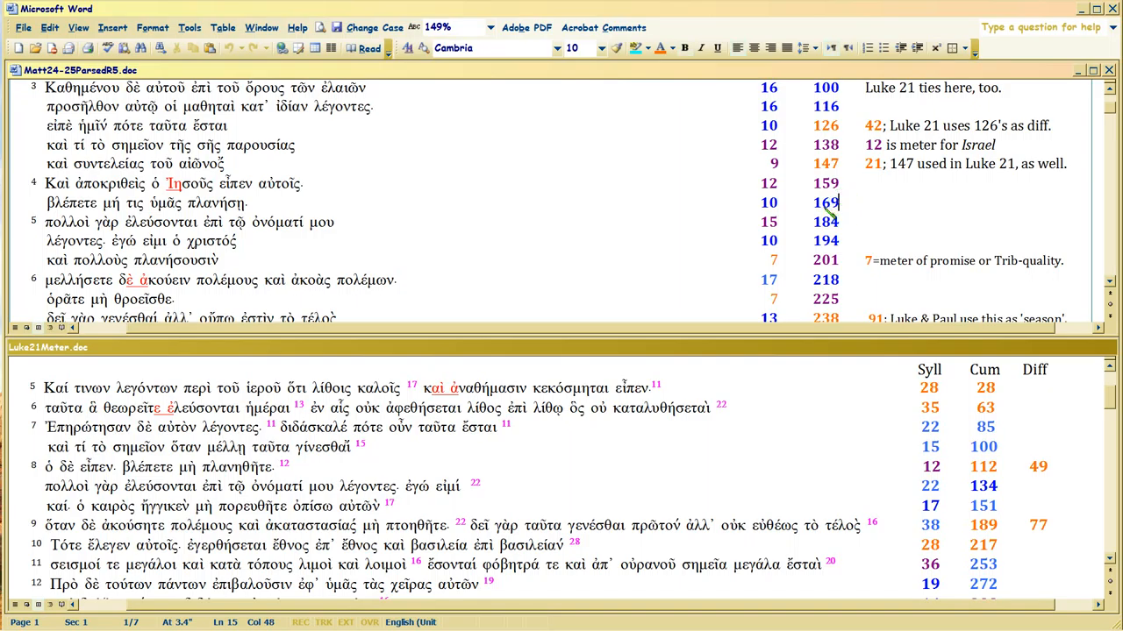
mouse_move(842, 209)
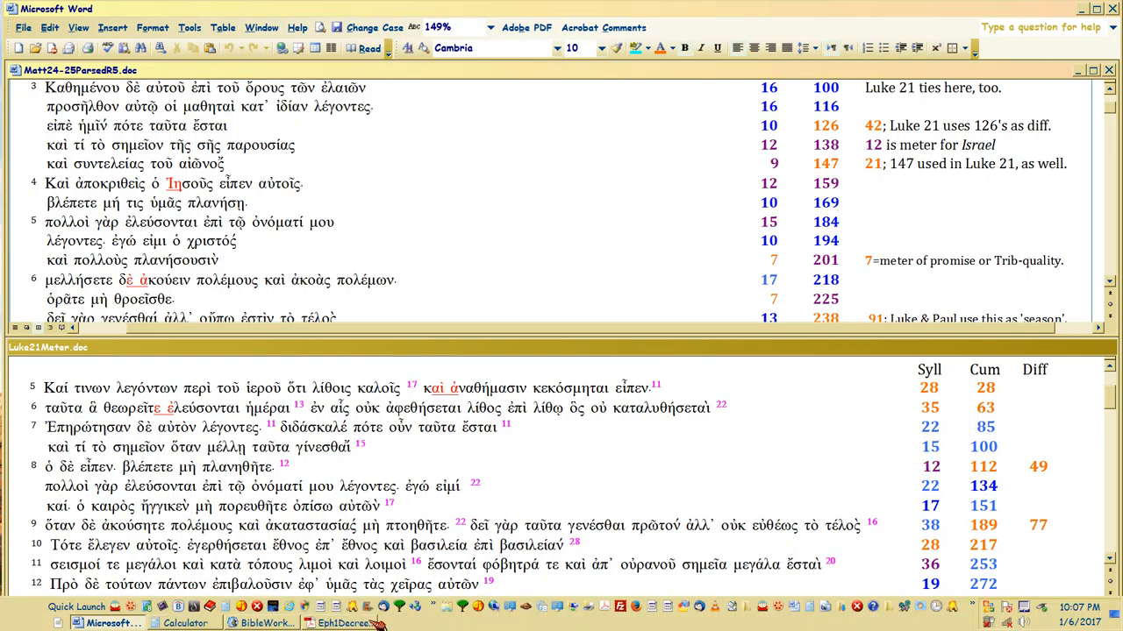
Work out 199 minus 142 on the calculator, giving 57.
left_click(182, 622)
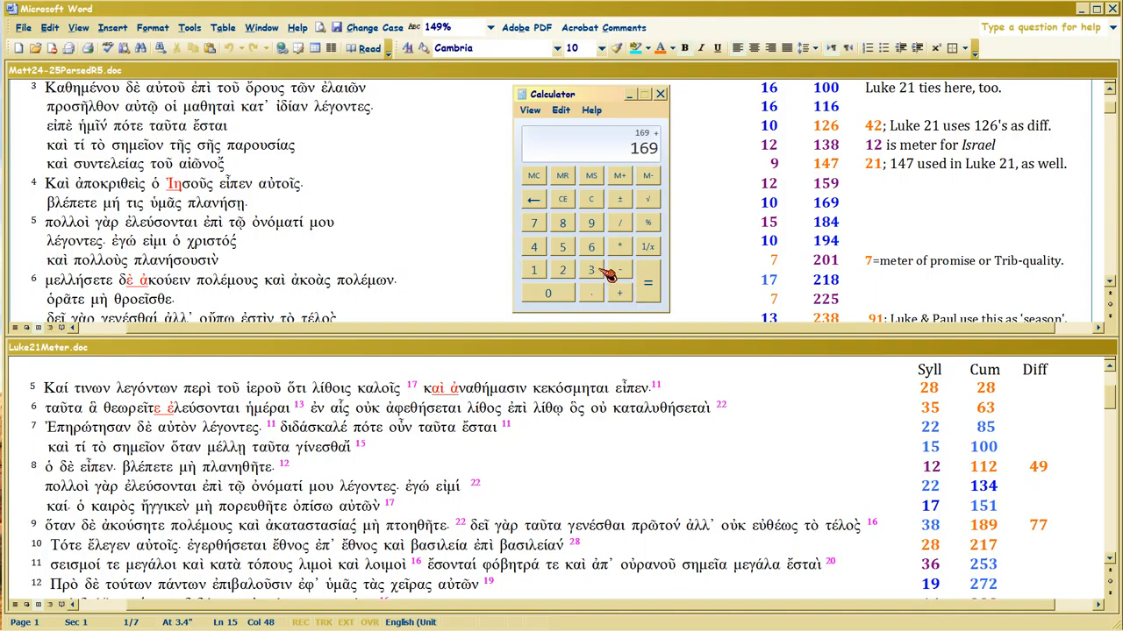
left_click(647, 280)
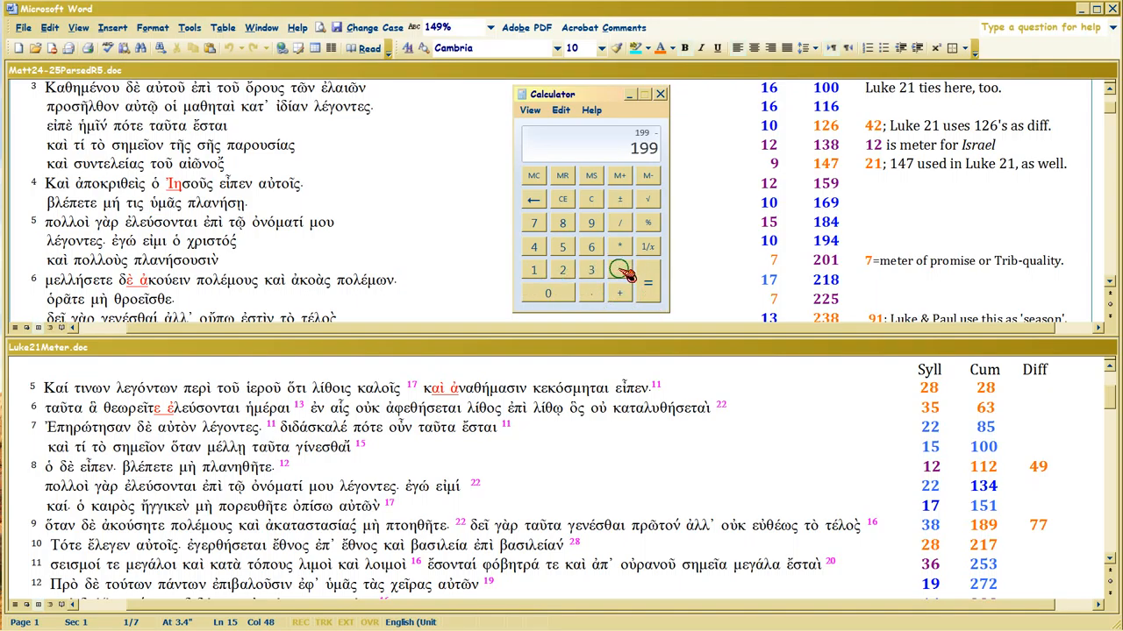
left_click(533, 270)
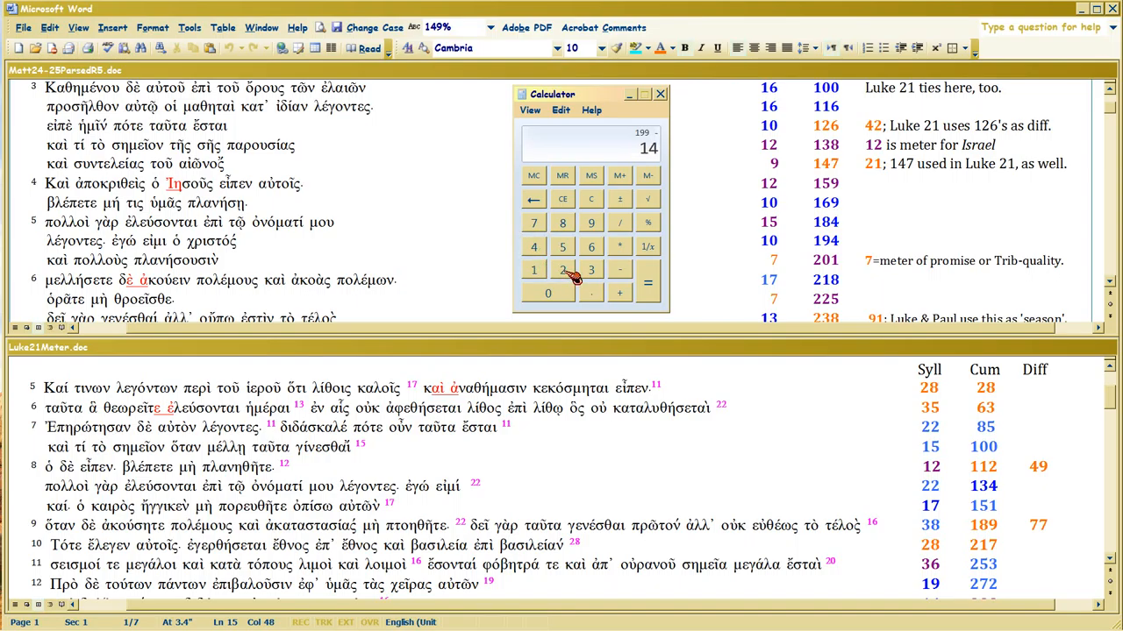
left_click(647, 282)
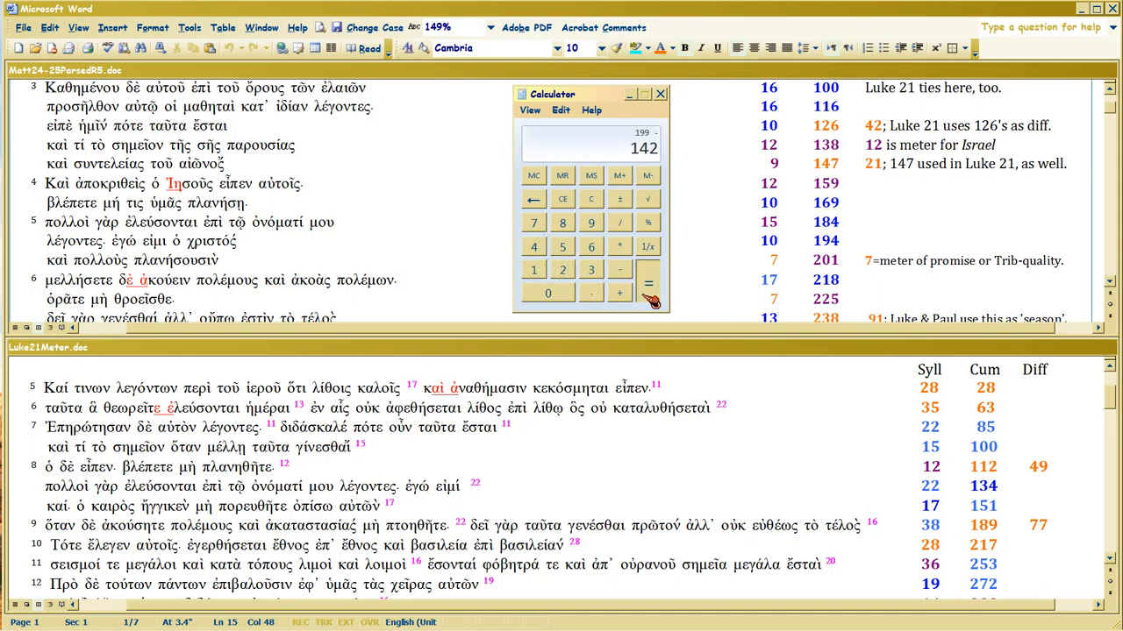
left_click(647, 282)
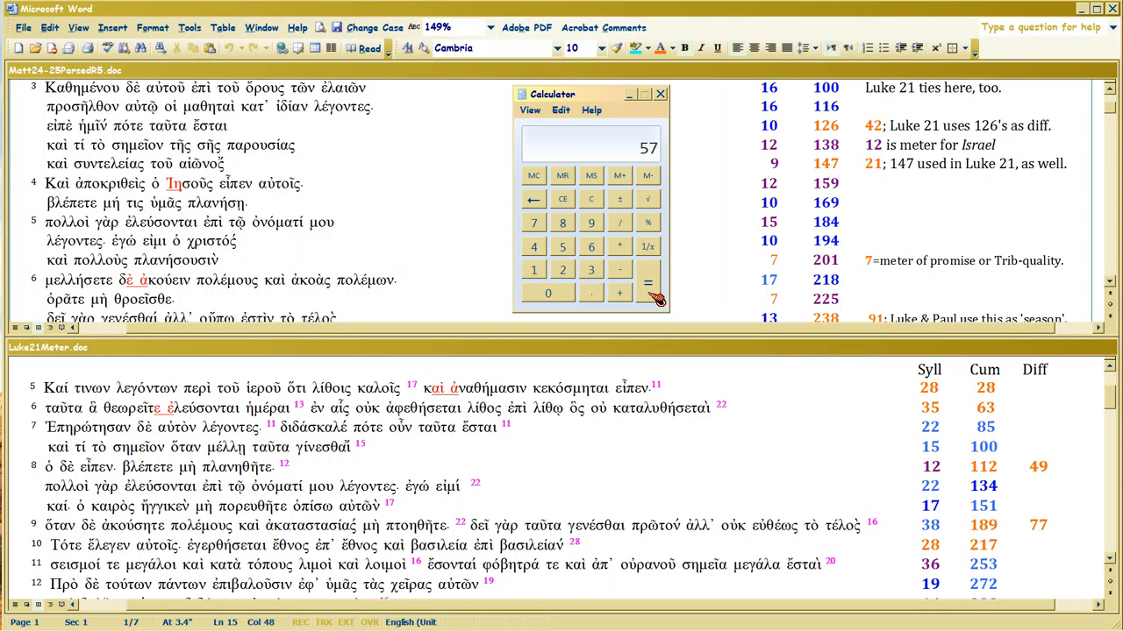
mouse_move(640, 98)
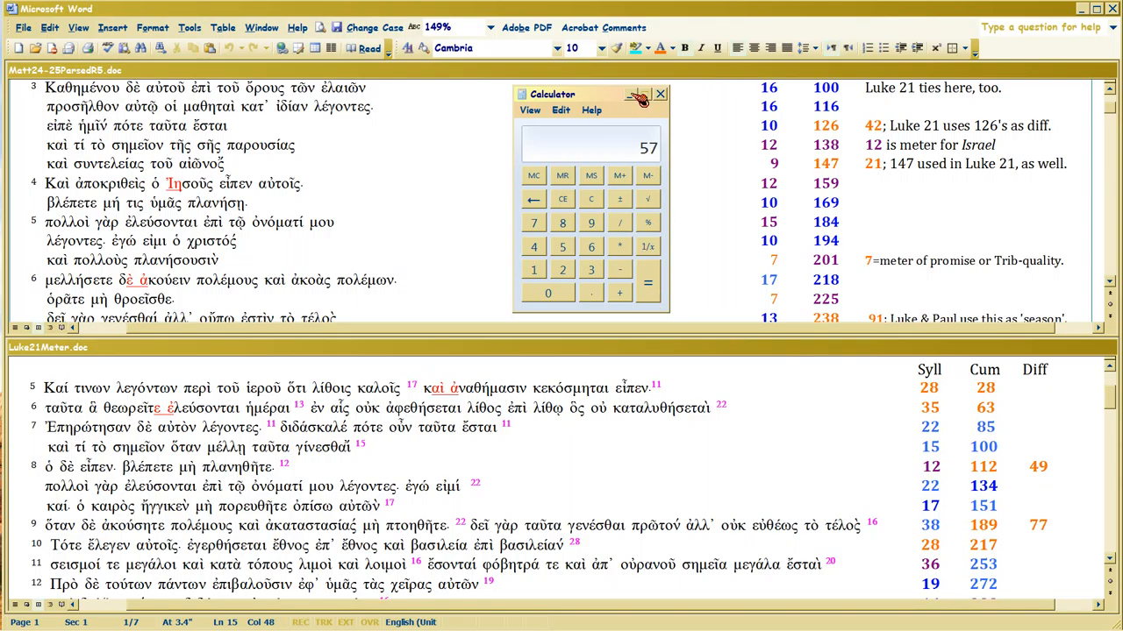
mouse_move(639, 95)
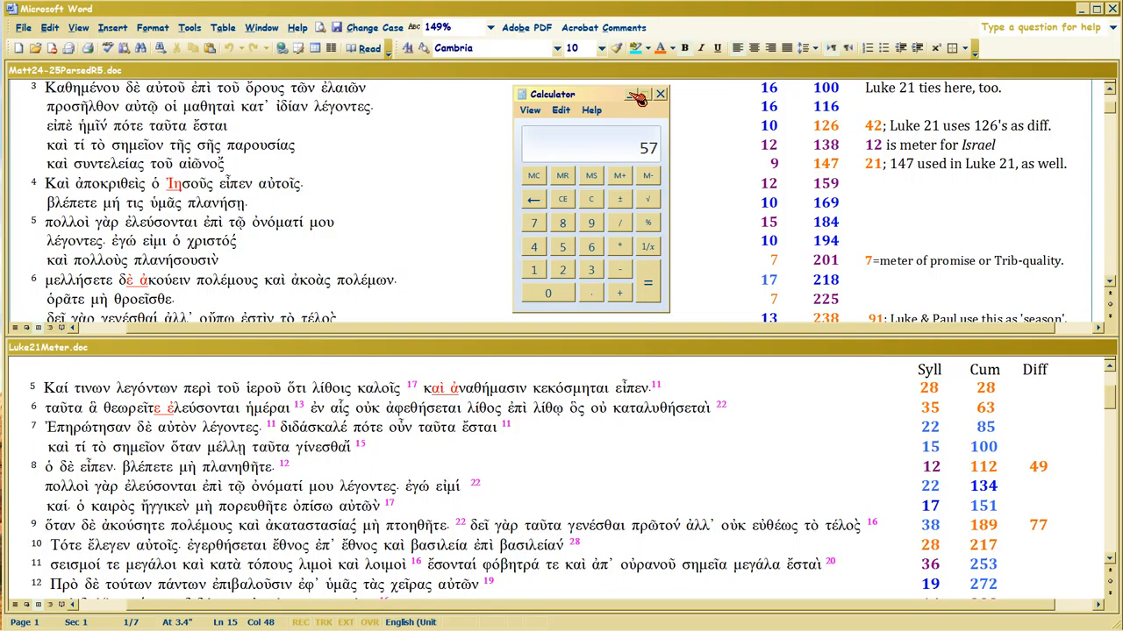
mouse_move(638, 99)
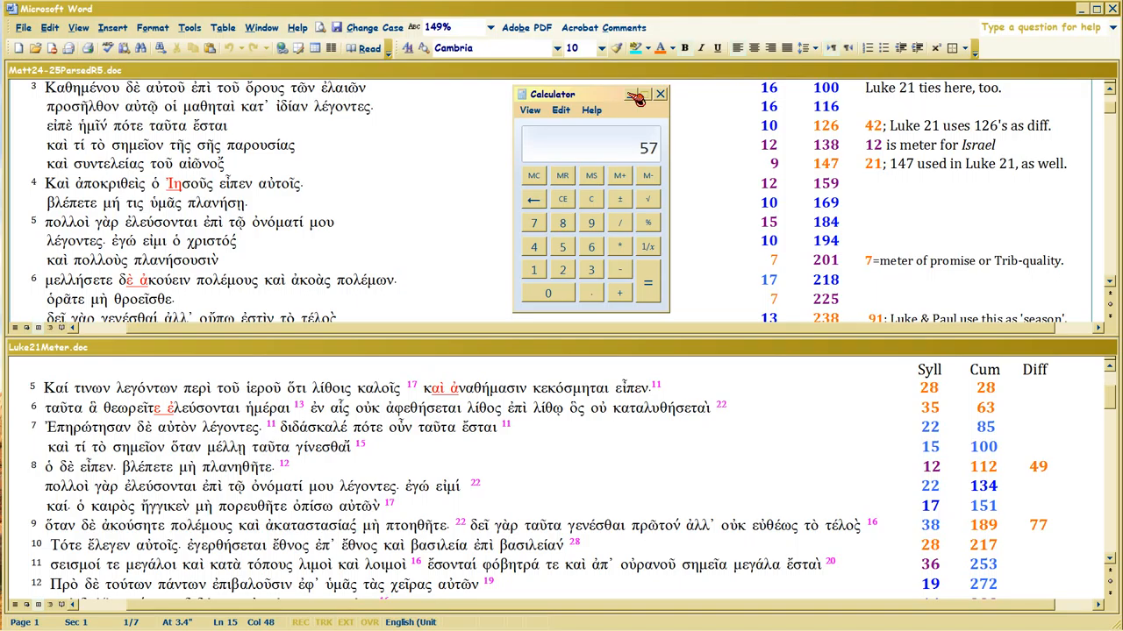
Close the calculator and return focus to the Luke21 document text.
left_click(638, 95)
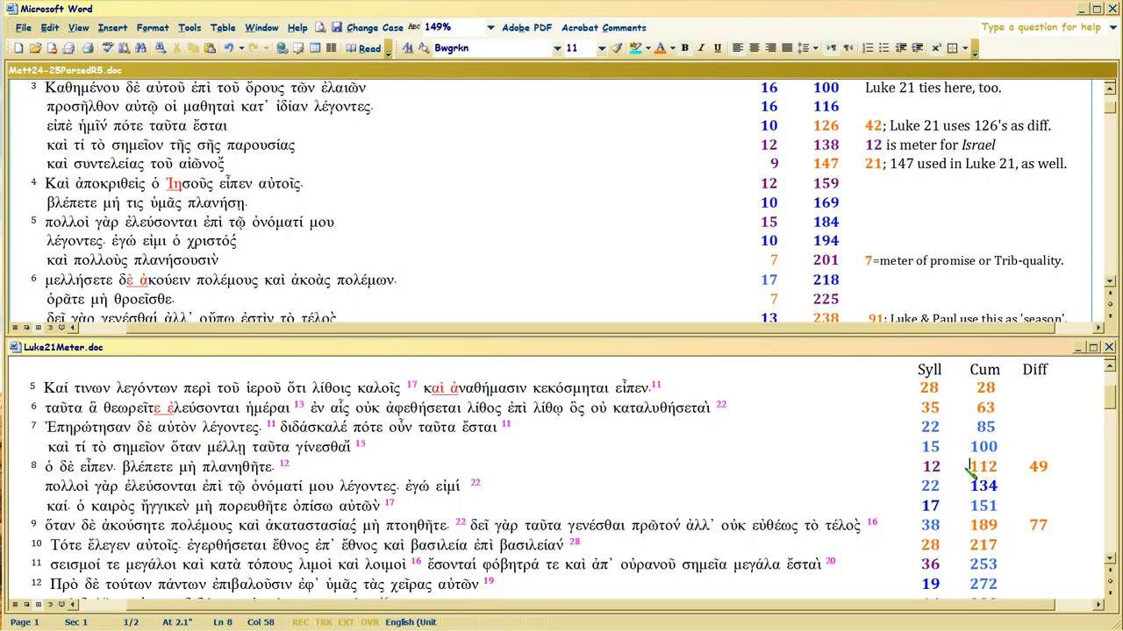
mouse_move(850, 207)
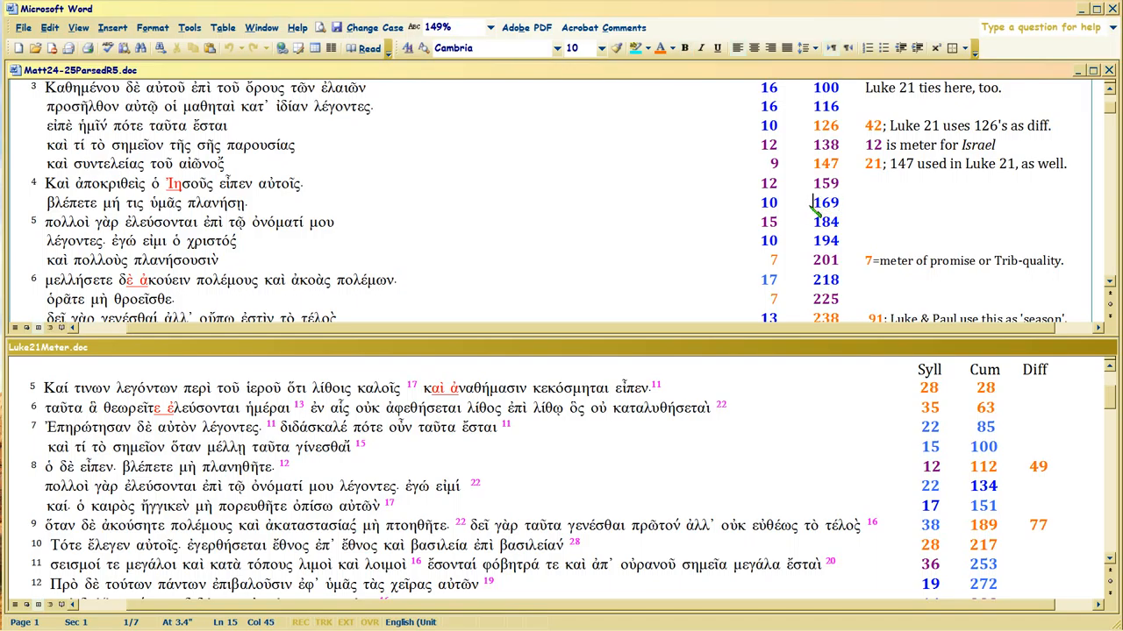
mouse_move(228, 237)
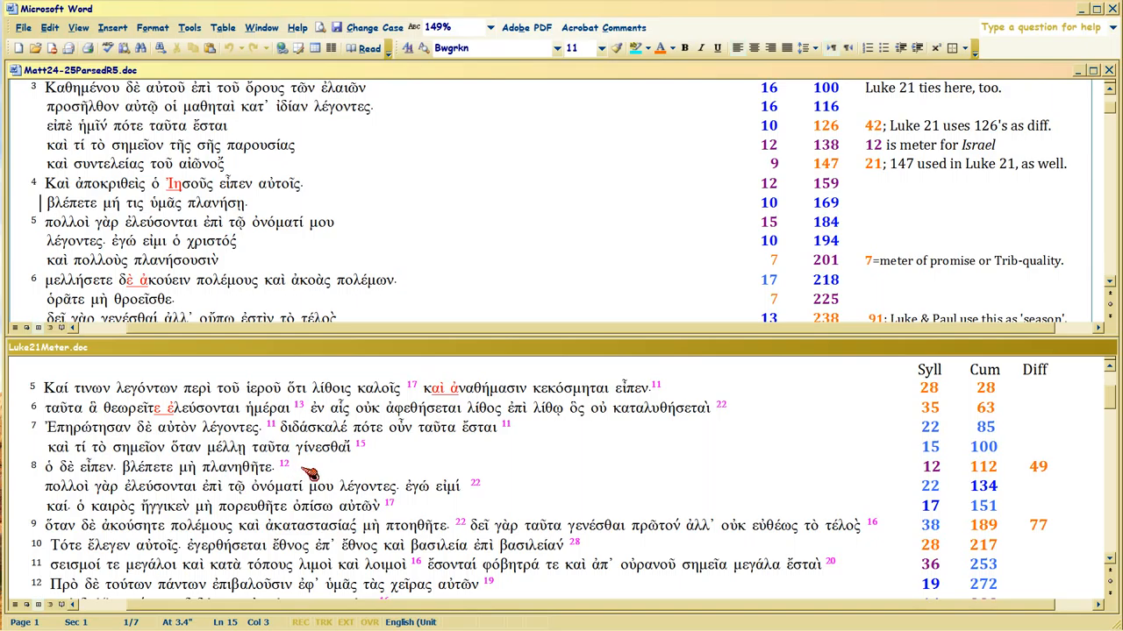
left_click(298, 470)
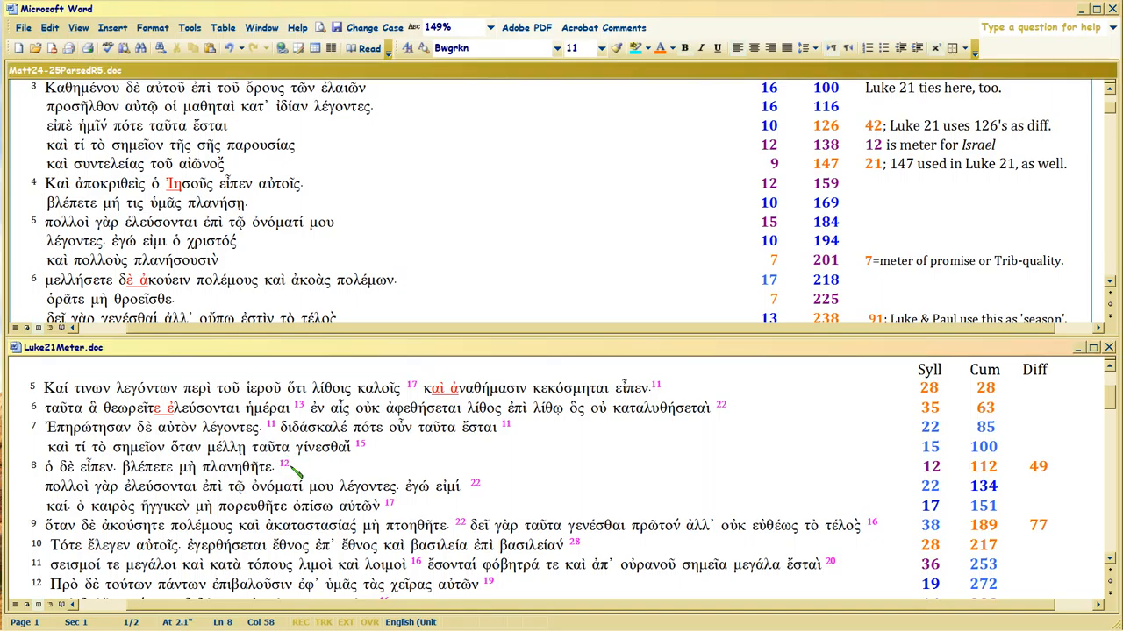
left_click(288, 467)
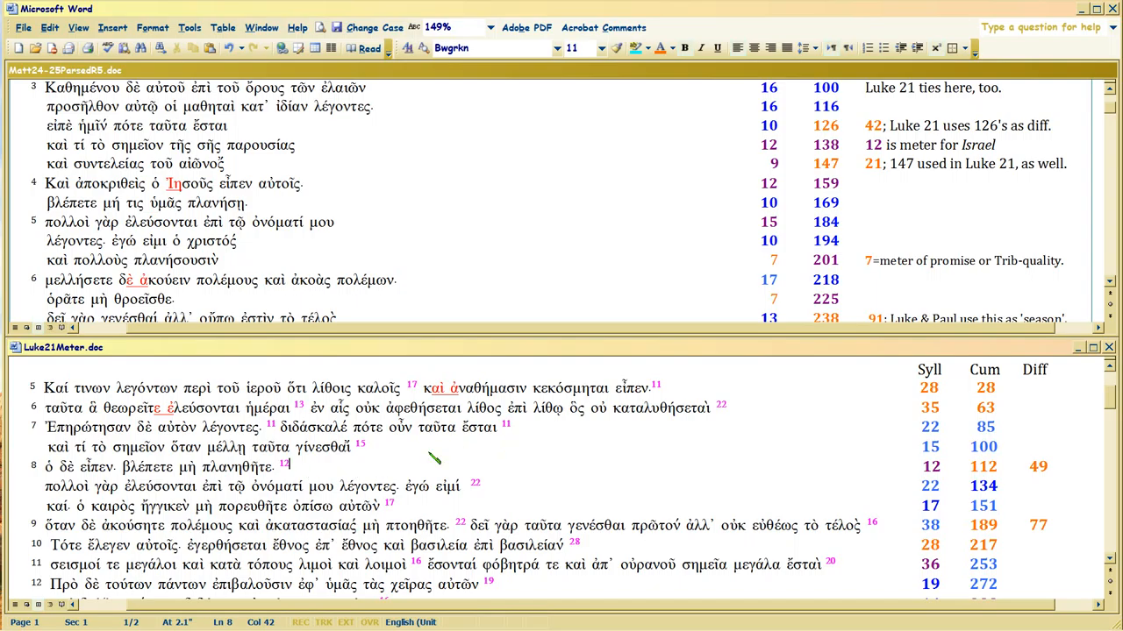
mouse_move(816, 211)
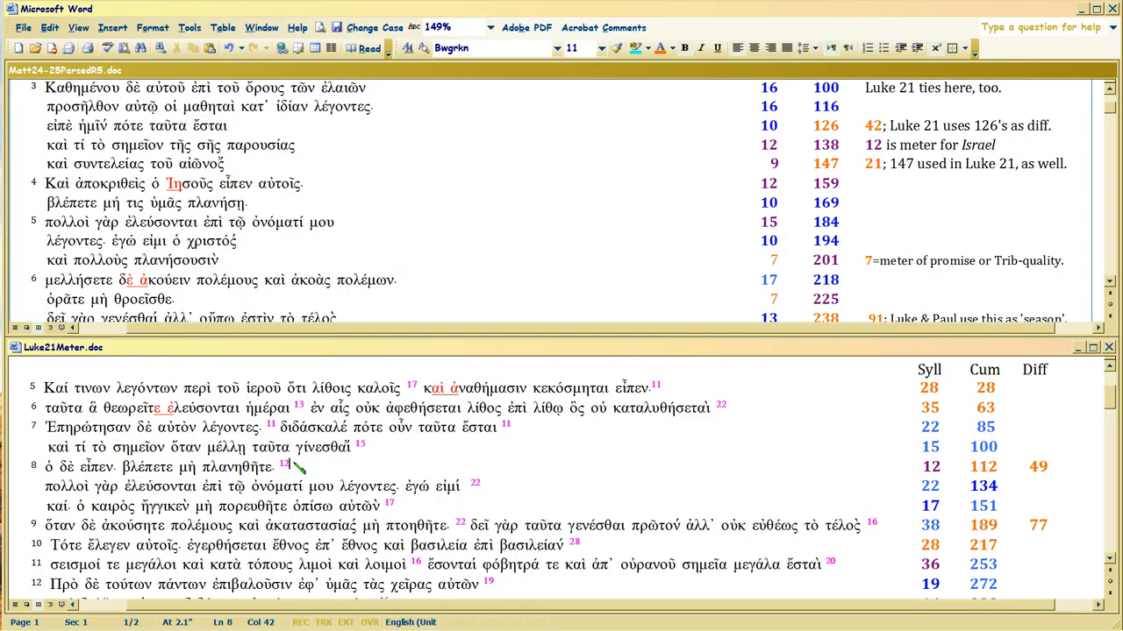
mouse_move(1017, 466)
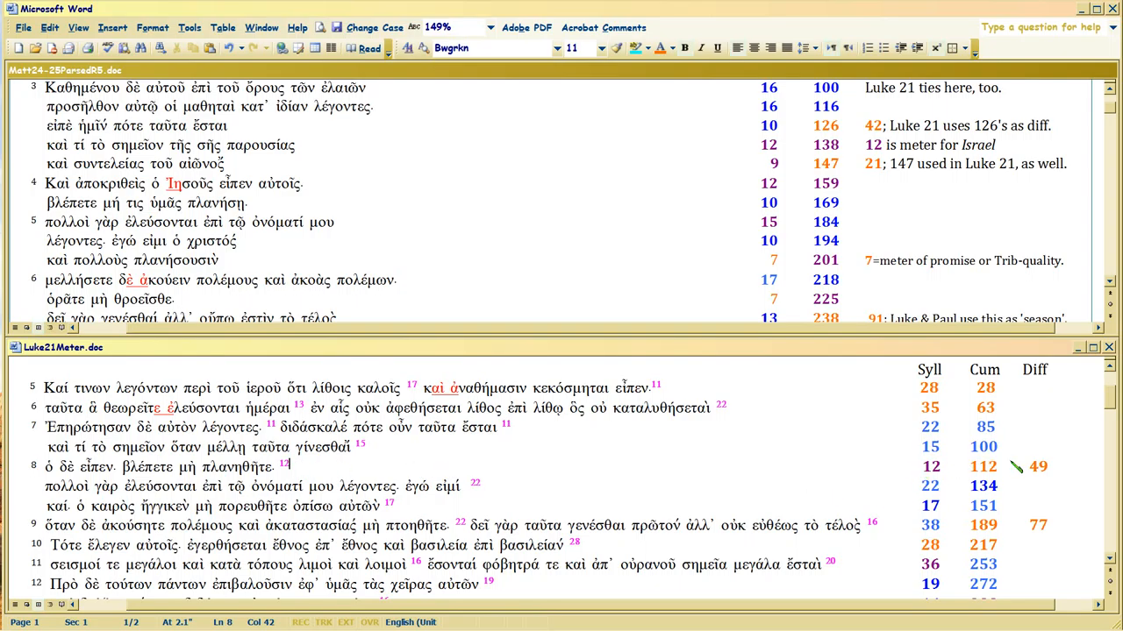
left_click(982, 484)
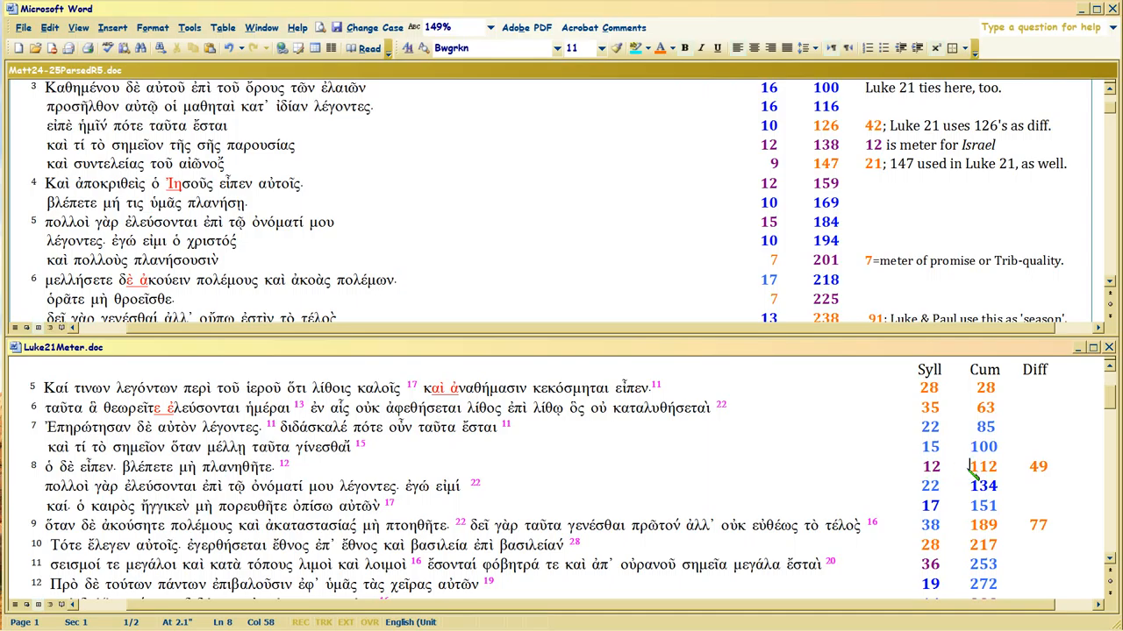
left_click(811, 203)
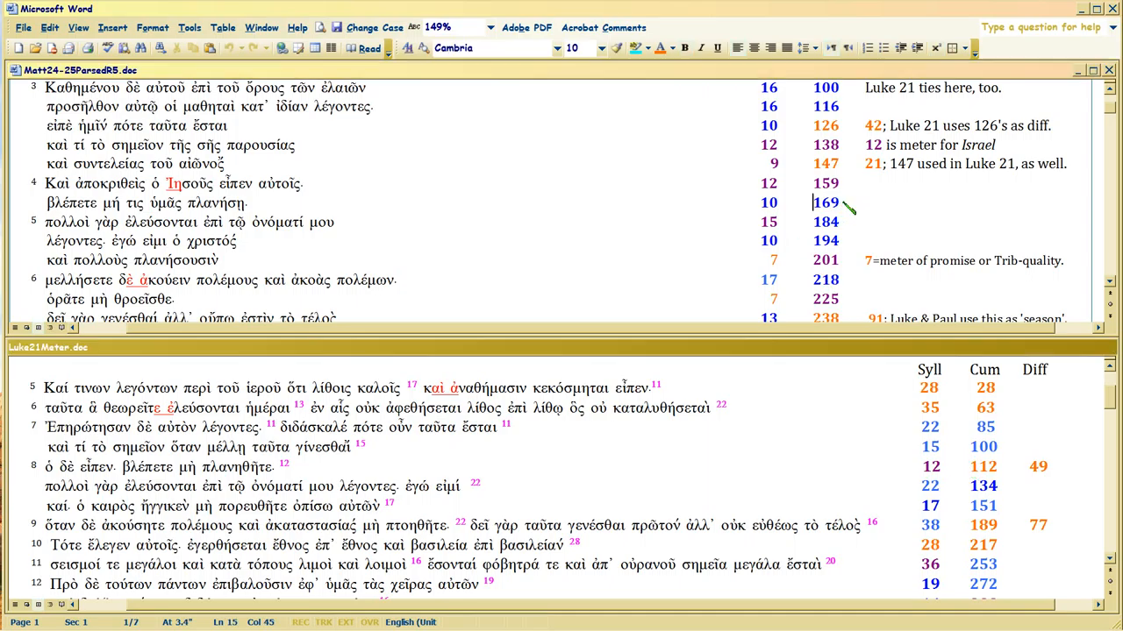
left_click(839, 204)
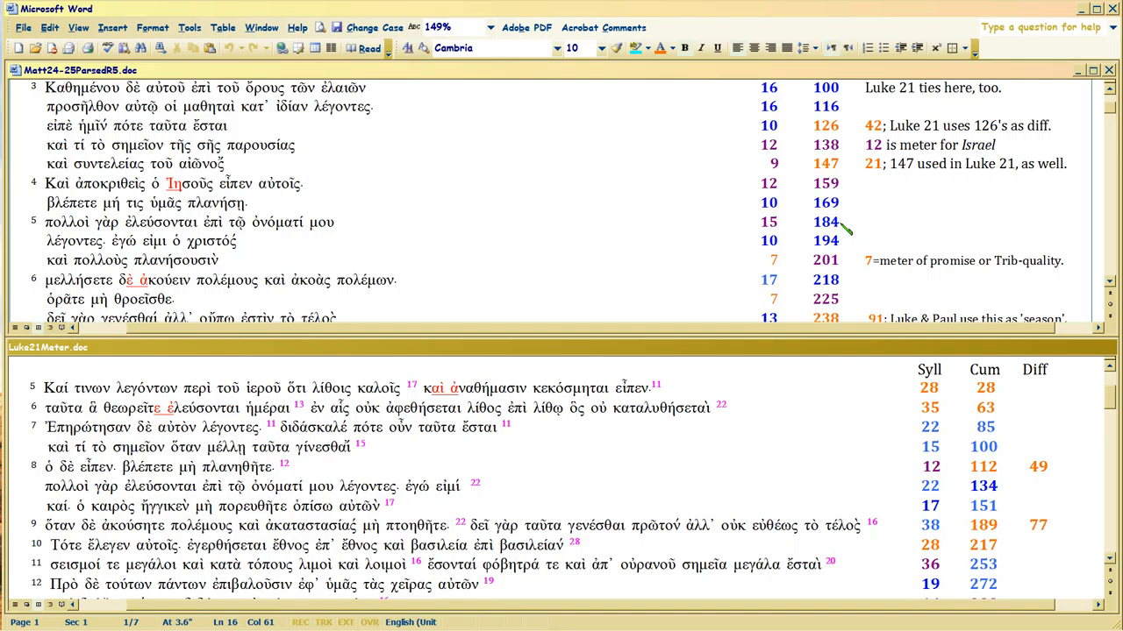
mouse_move(42, 218)
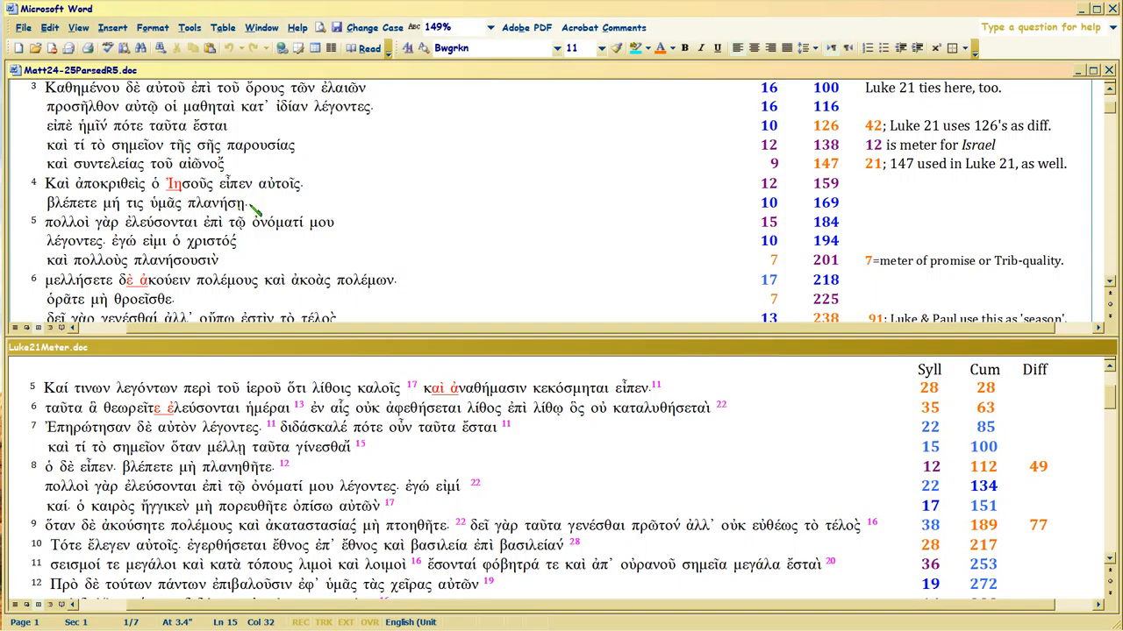
mouse_move(622, 249)
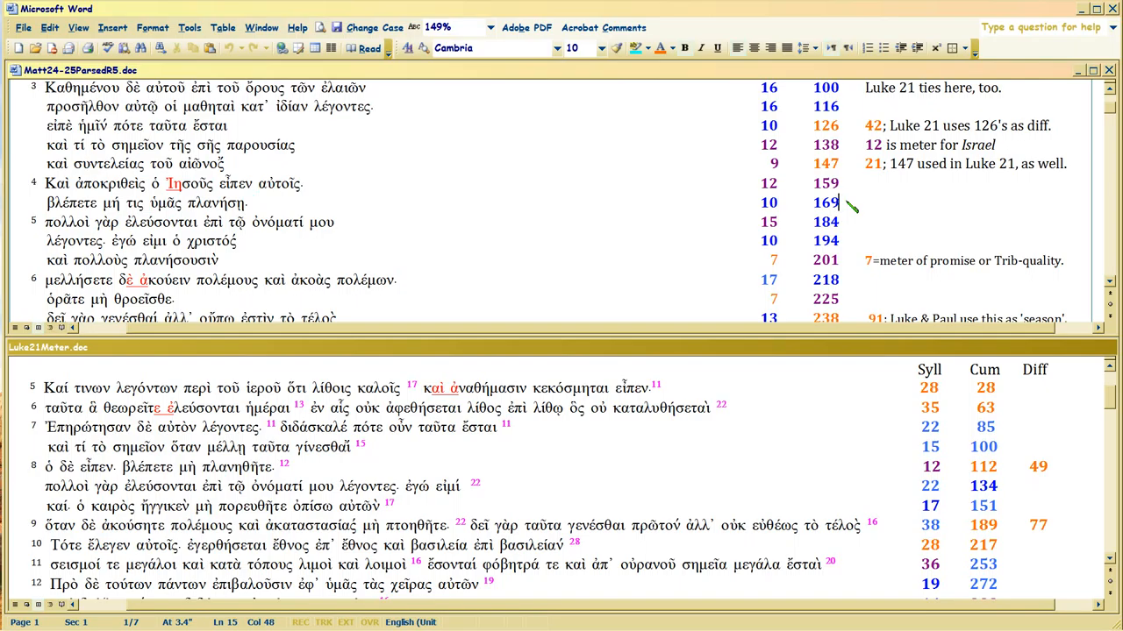
mouse_move(856, 235)
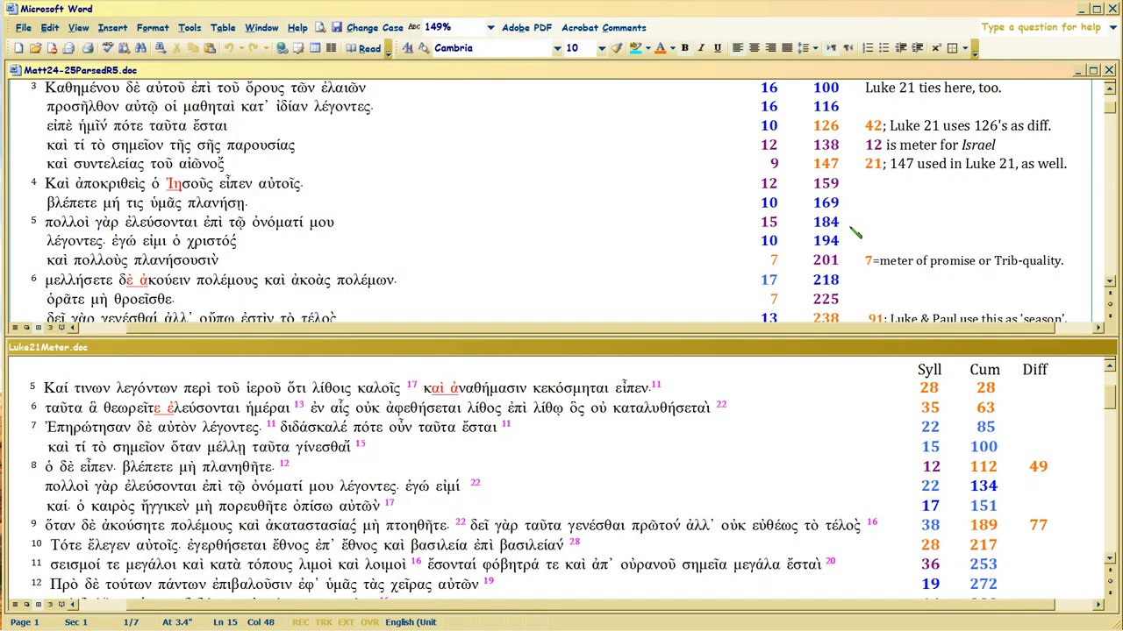
mouse_move(337, 228)
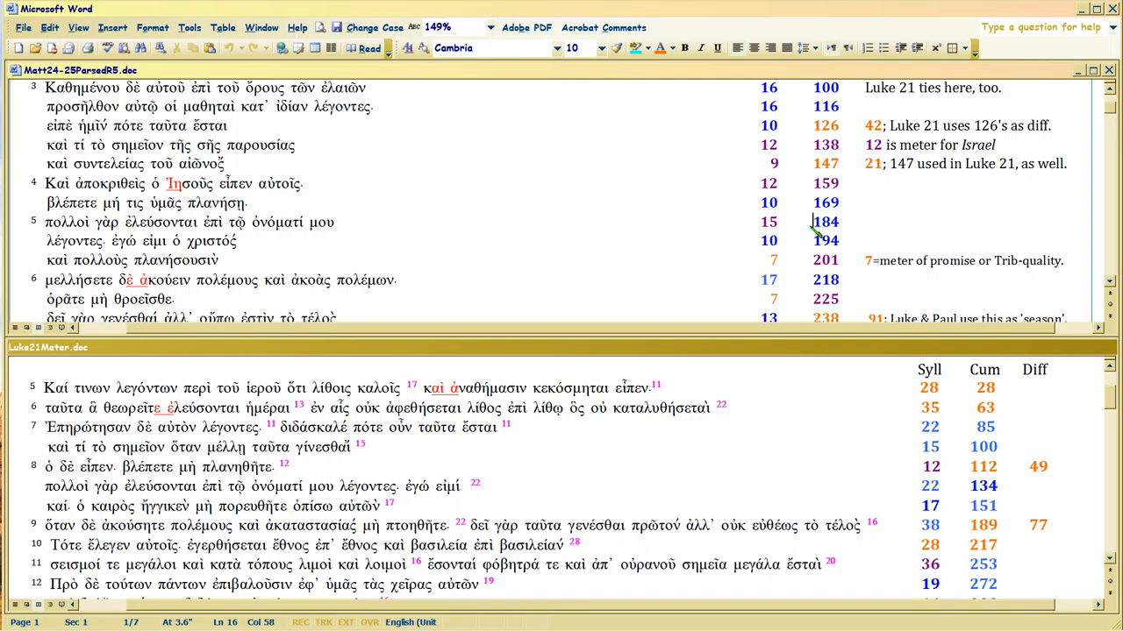
mouse_move(816, 232)
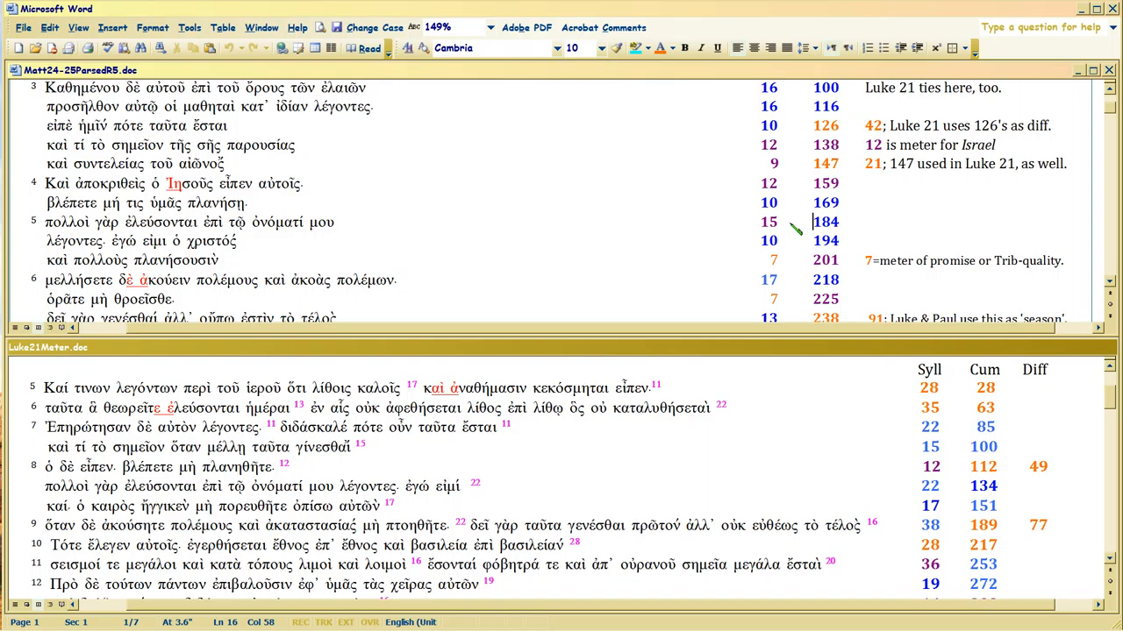
mouse_move(842, 224)
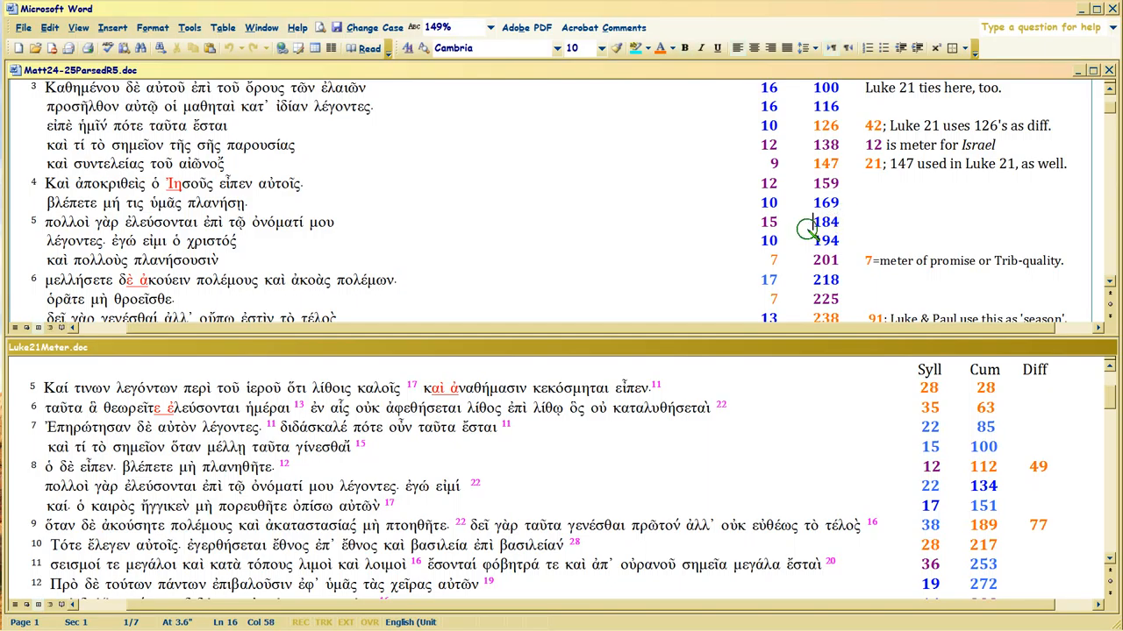
mouse_move(344, 239)
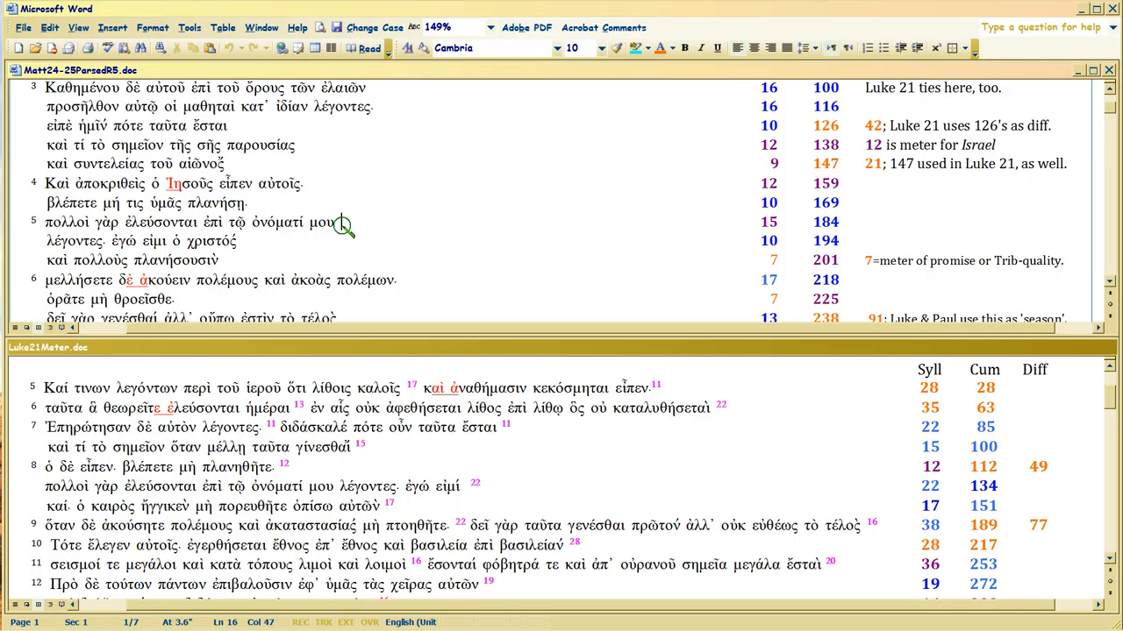
mouse_move(347, 232)
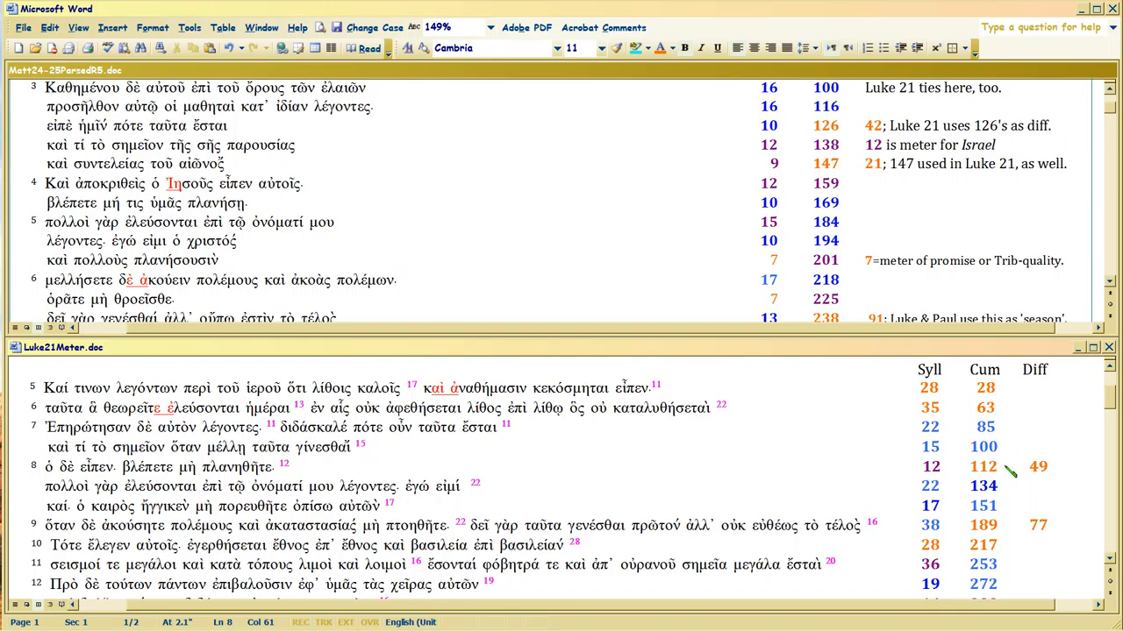
mouse_move(305, 469)
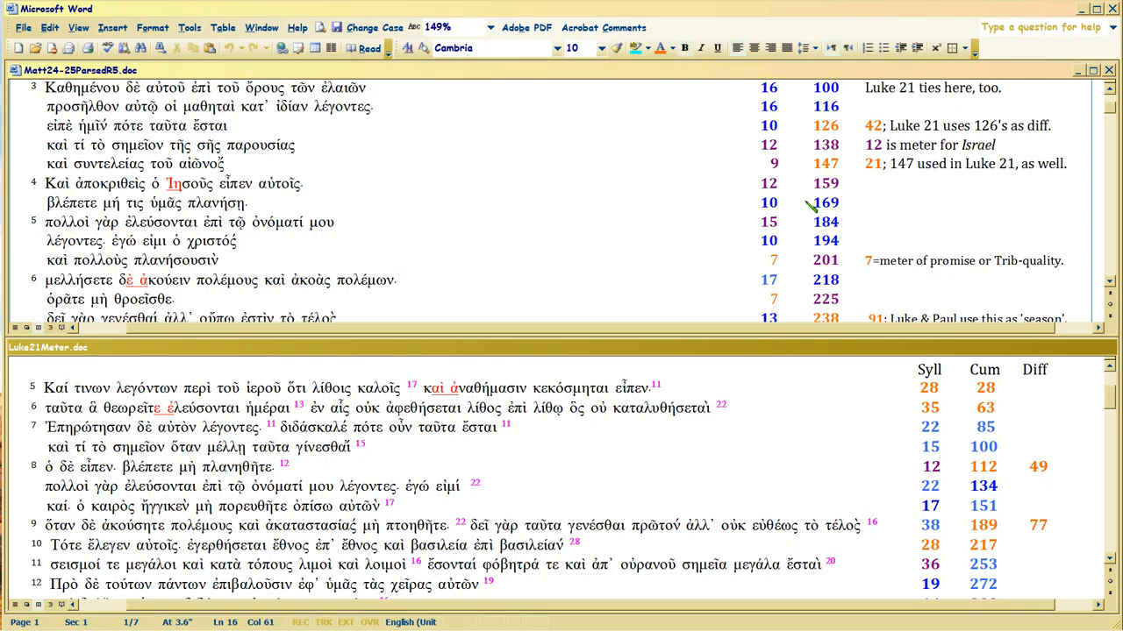
mouse_move(972, 472)
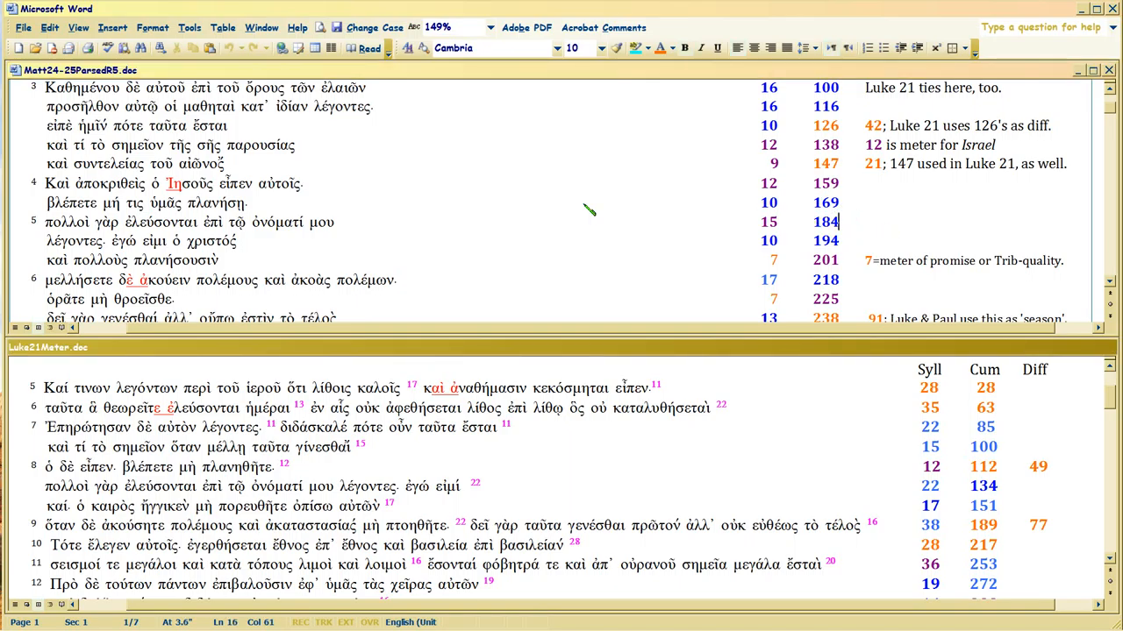
mouse_move(616, 263)
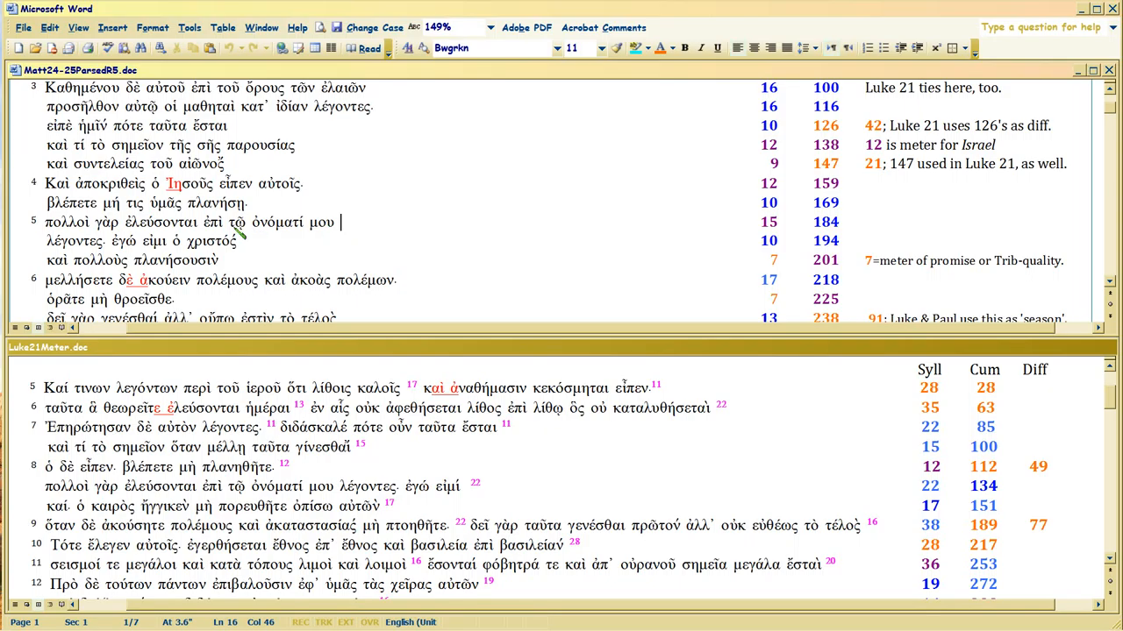
left_click(67, 221)
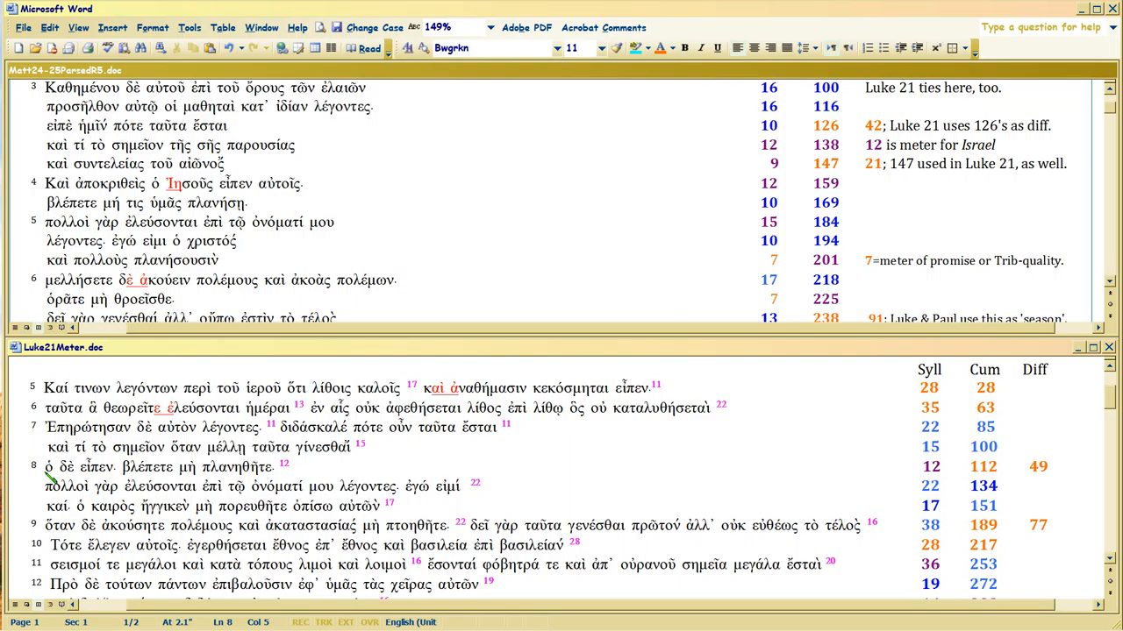
mouse_move(88, 496)
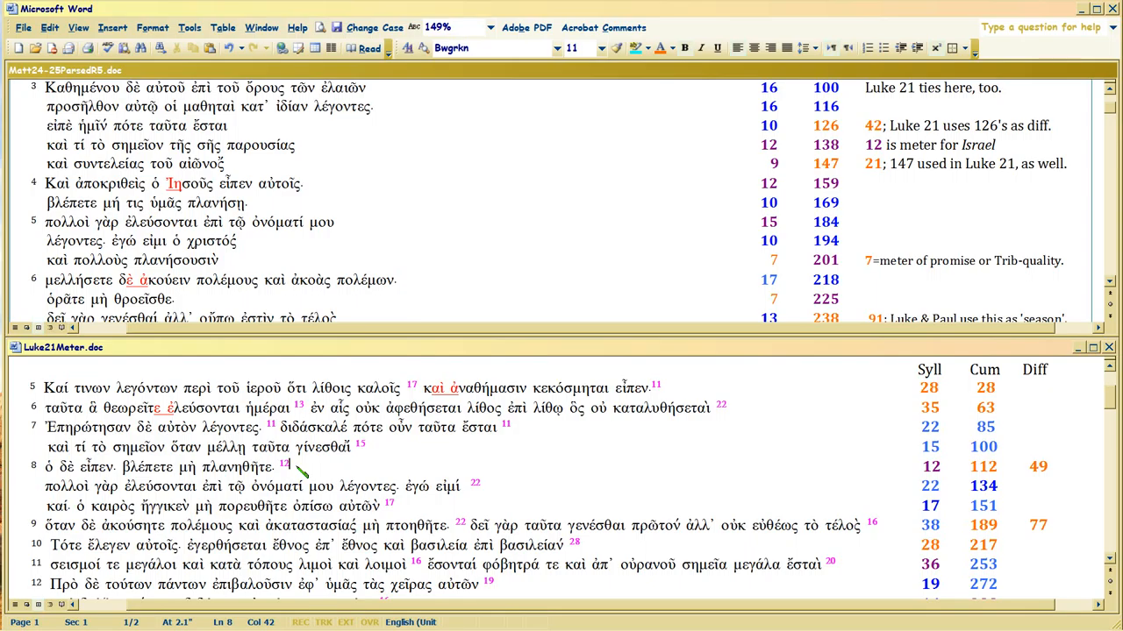
mouse_move(260, 207)
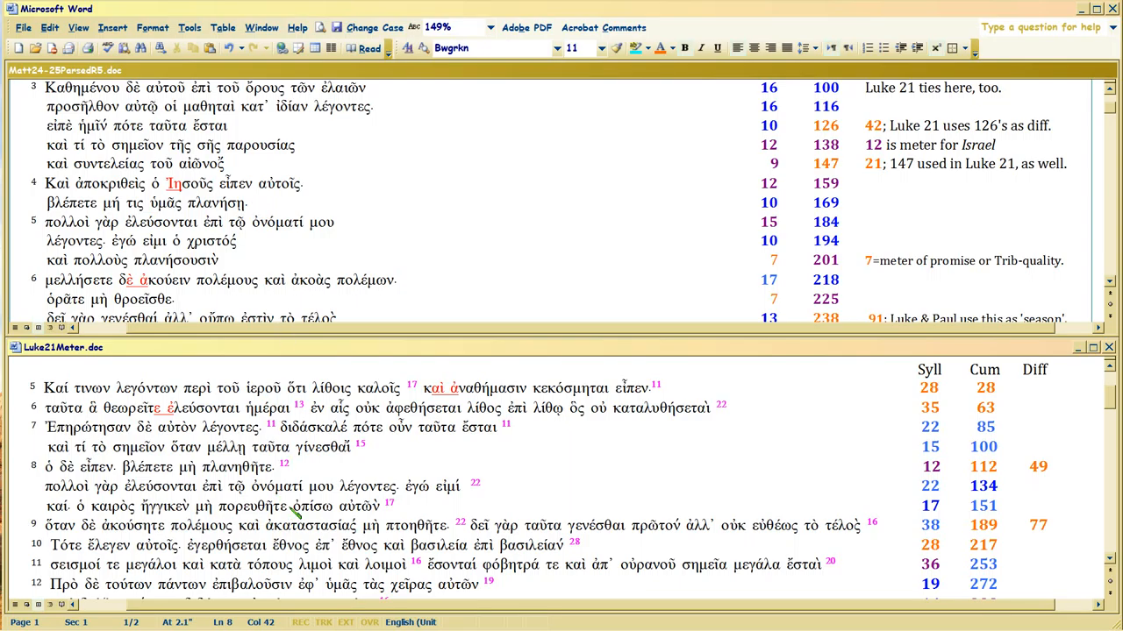
mouse_move(219, 470)
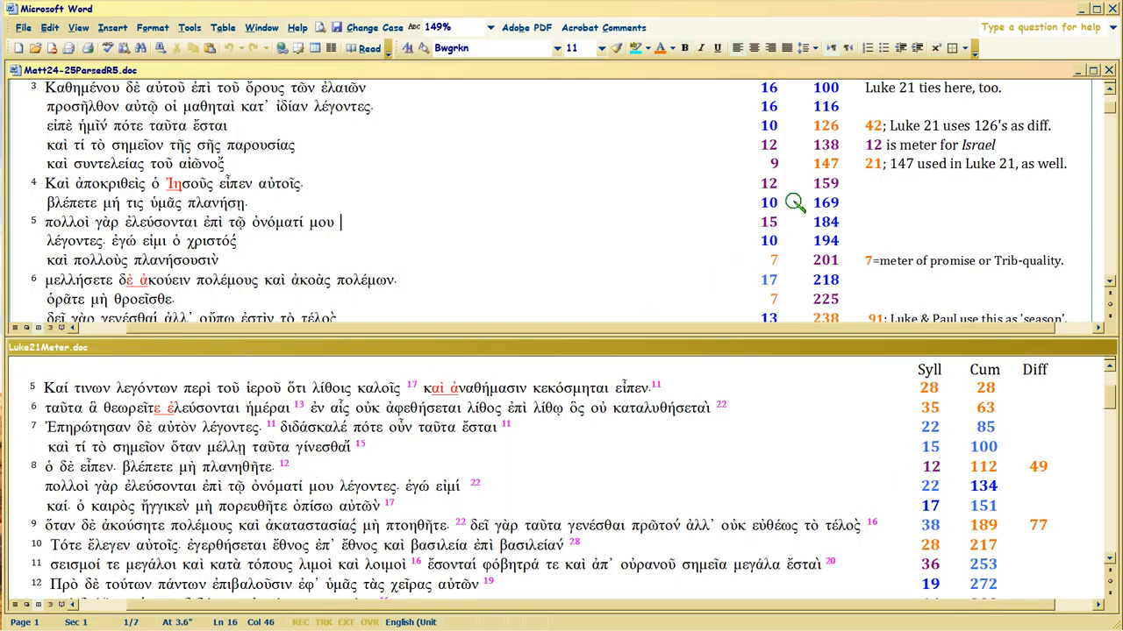
mouse_move(49, 207)
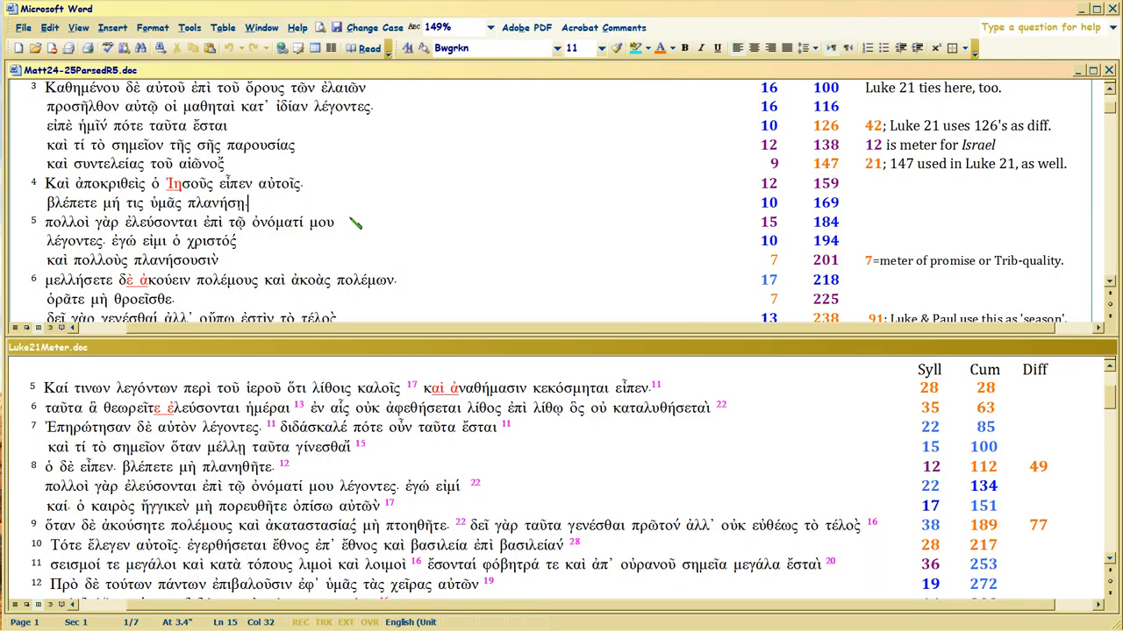
left_click(337, 221)
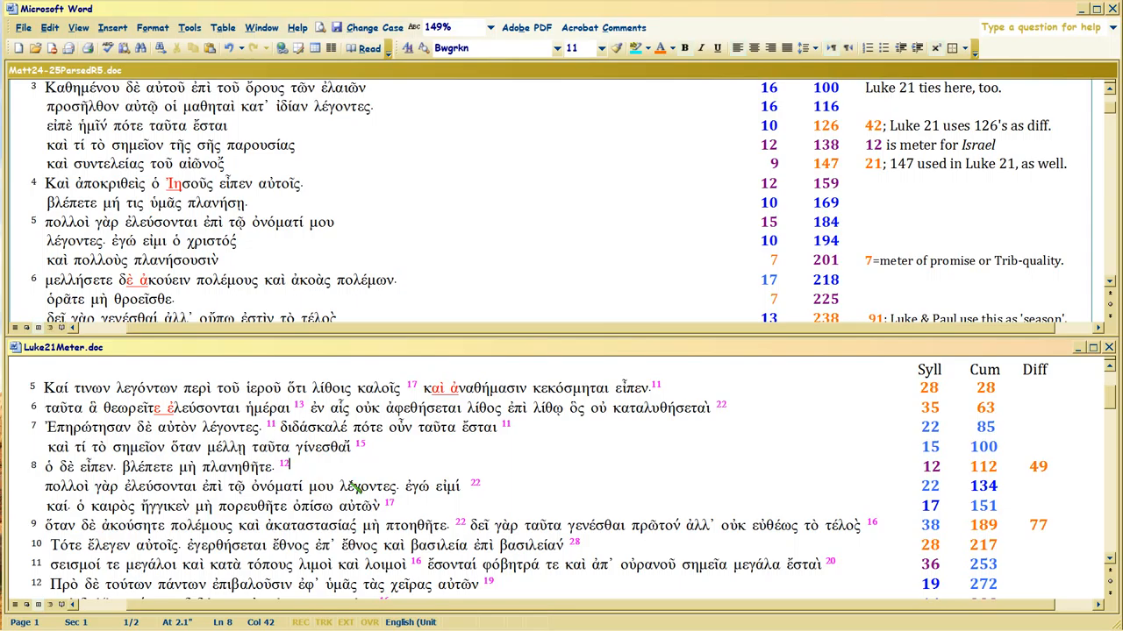
mouse_move(810, 207)
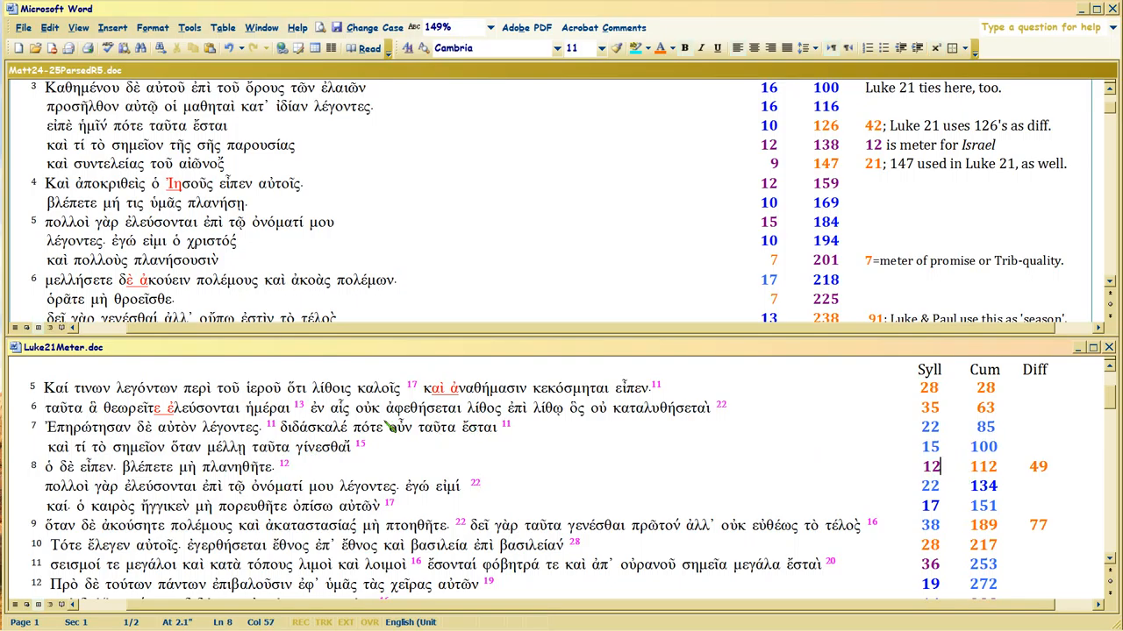
mouse_move(803, 222)
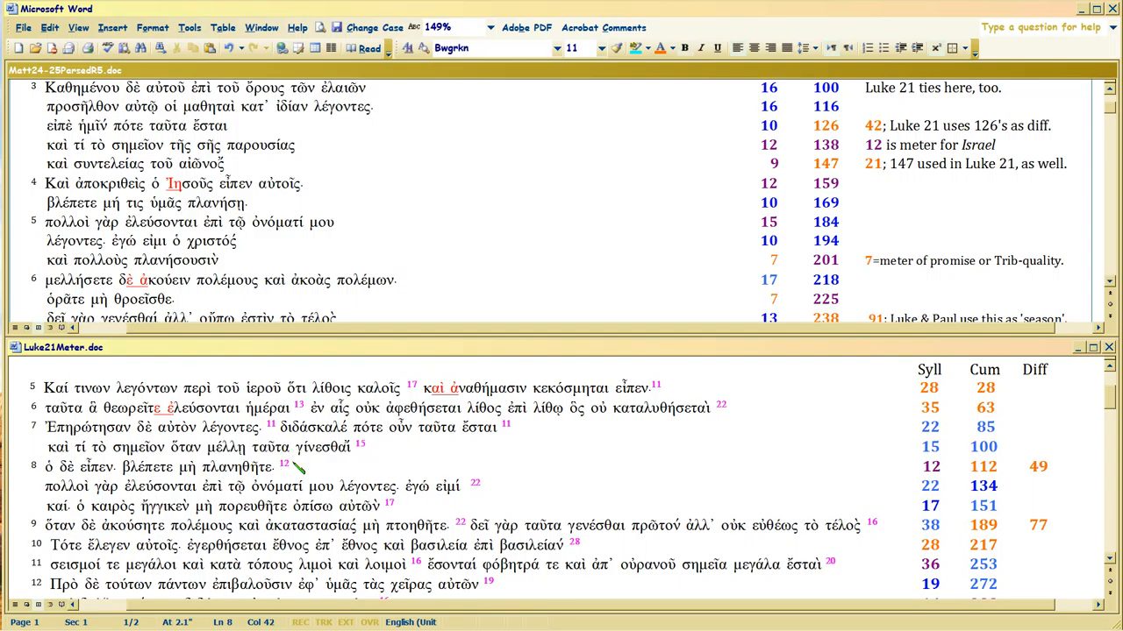
mouse_move(491, 488)
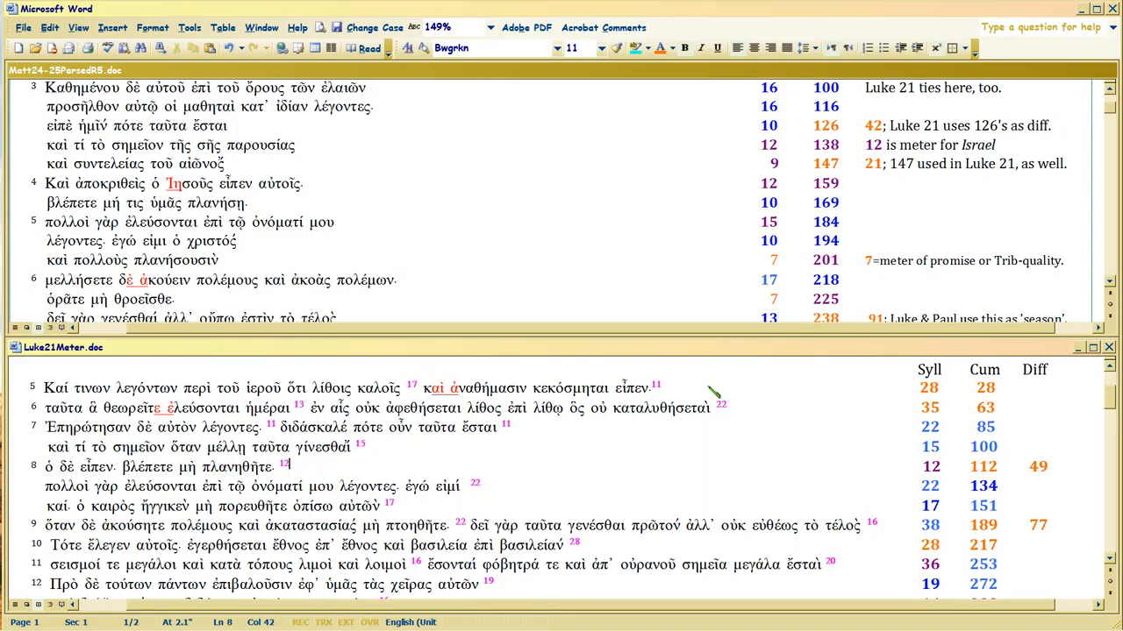
left_click(807, 204)
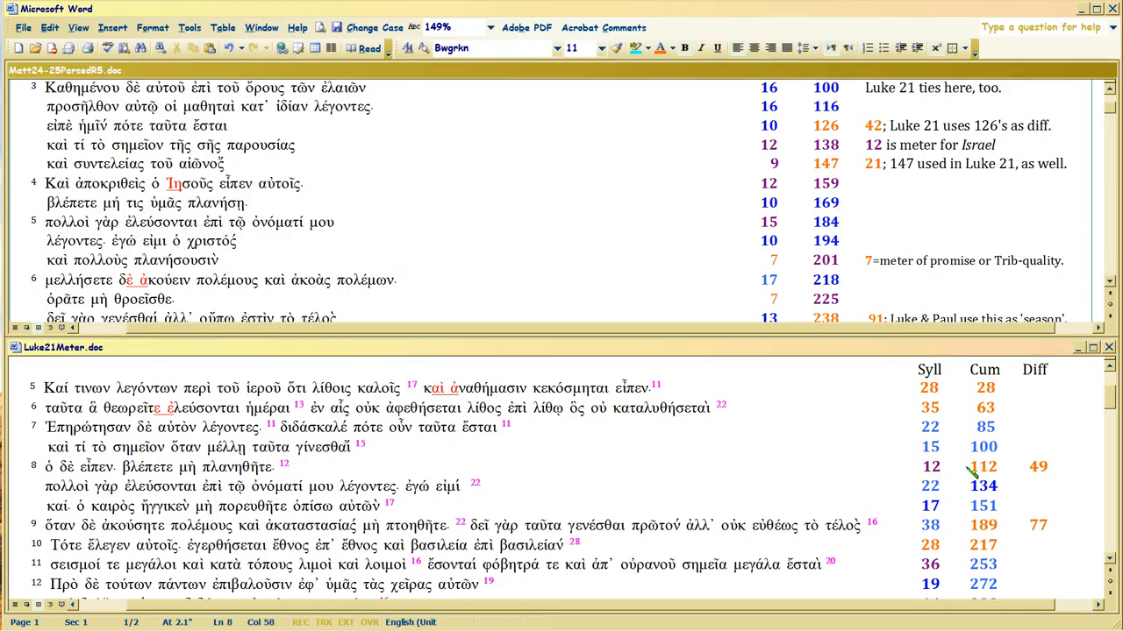
mouse_move(807, 271)
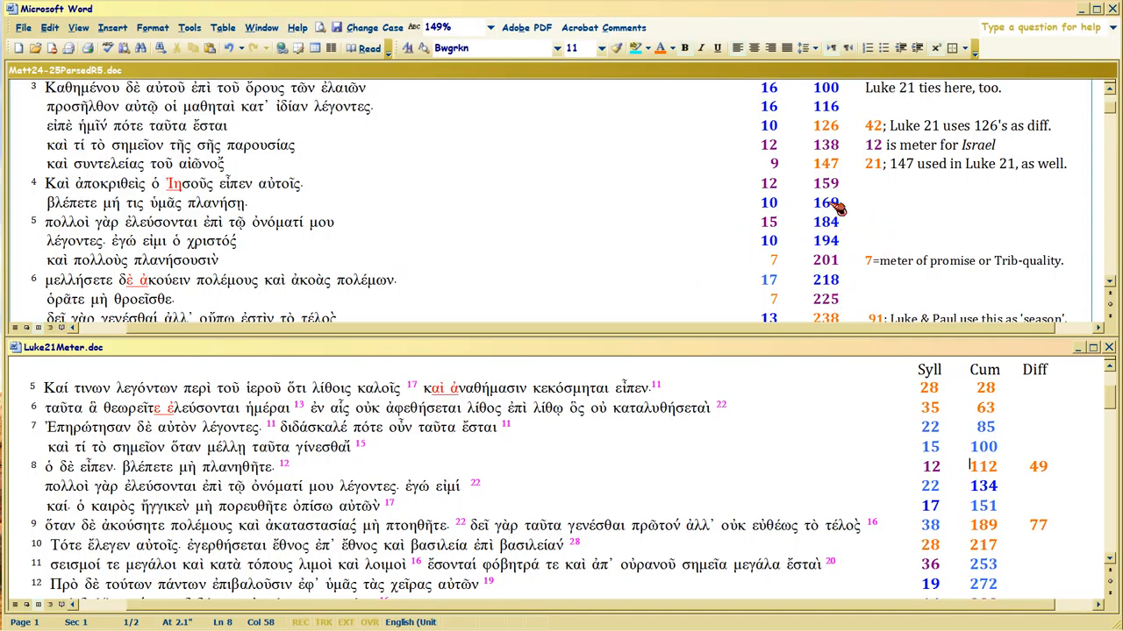
mouse_move(807, 211)
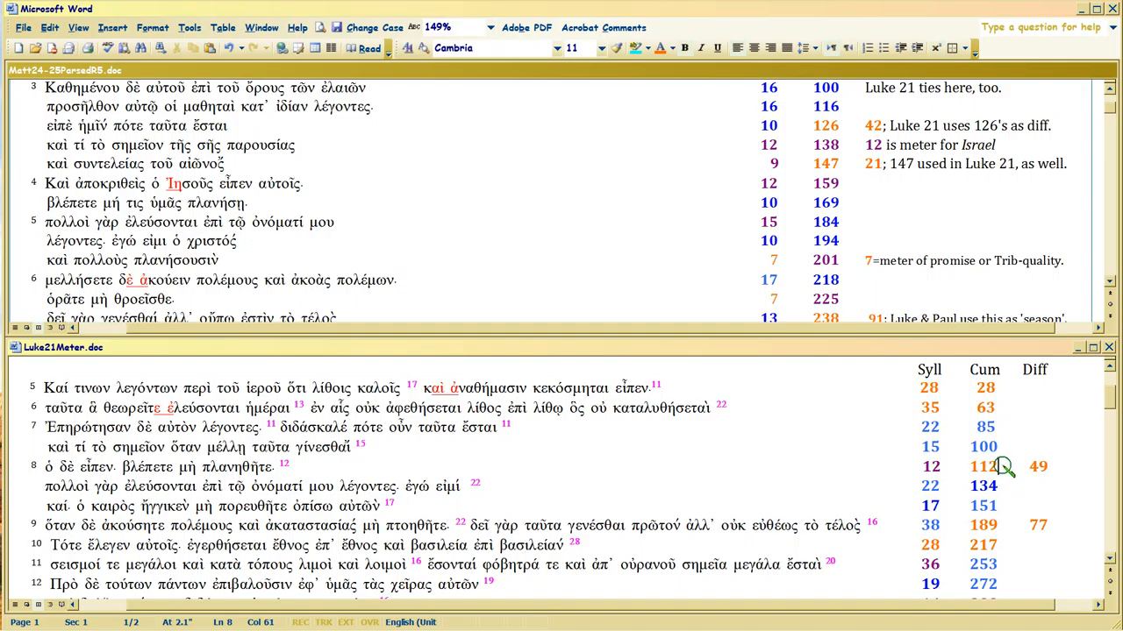
mouse_move(1014, 495)
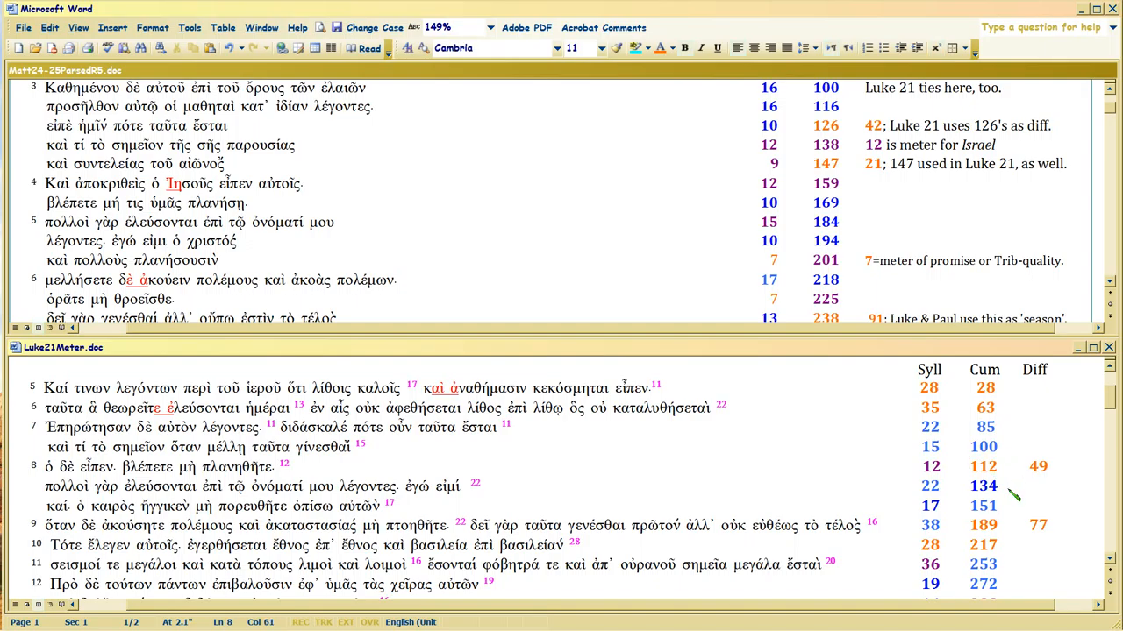
mouse_move(1008, 495)
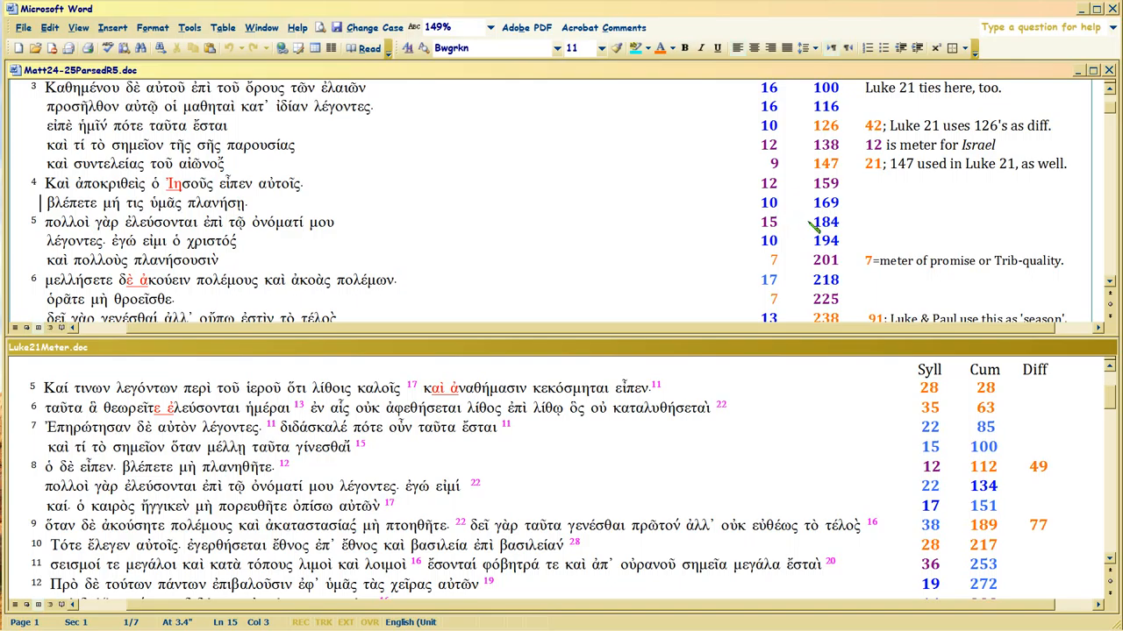
mouse_move(800, 211)
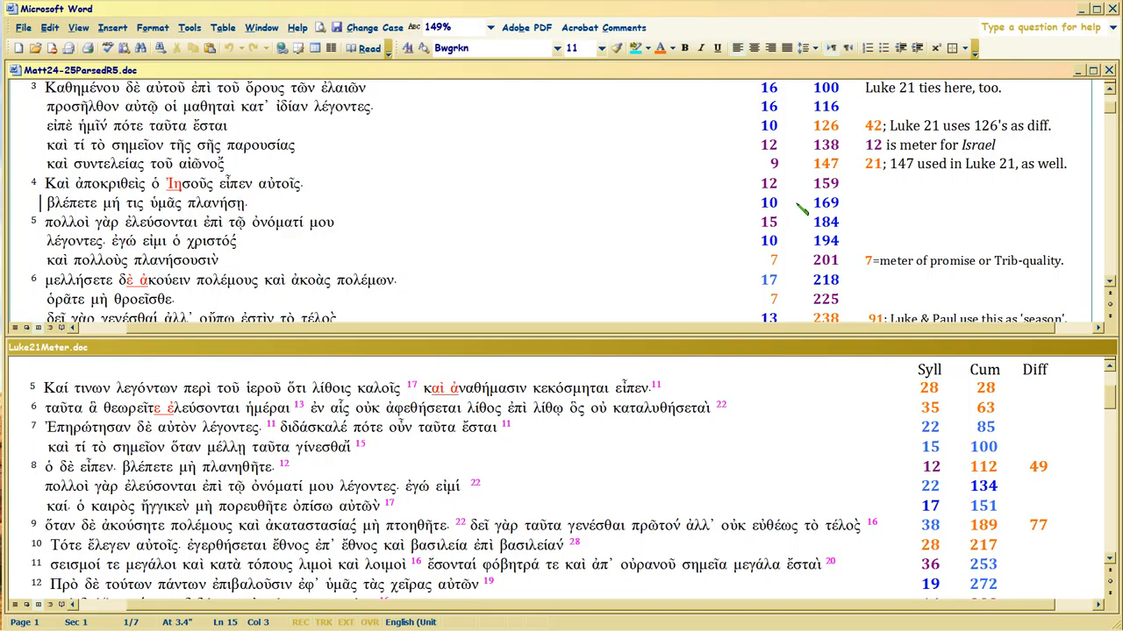
left_click(803, 217)
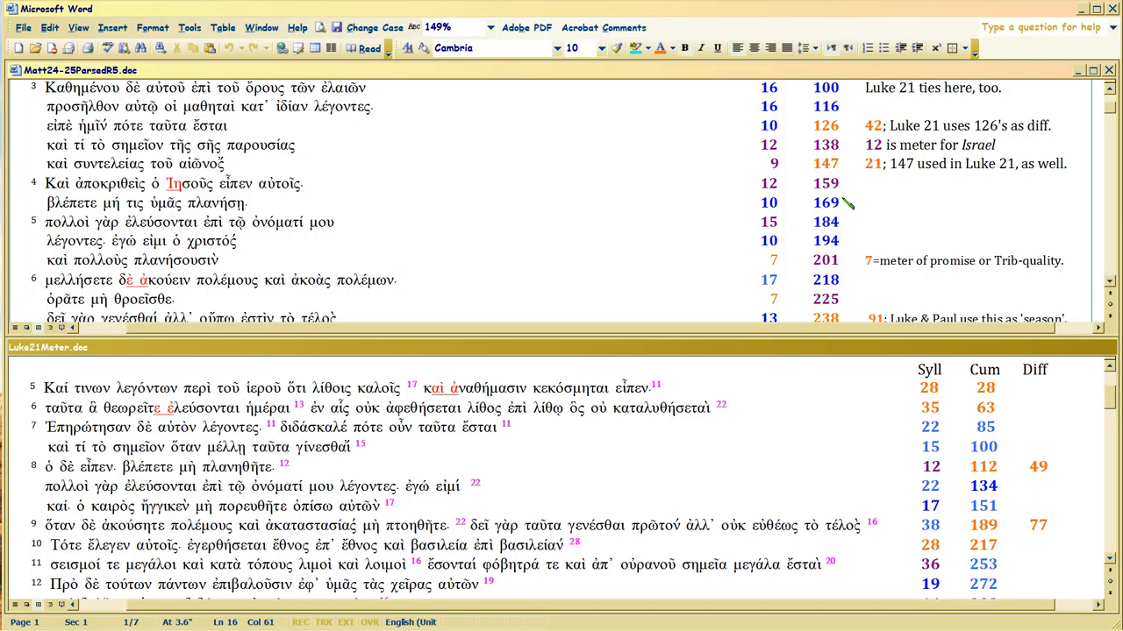
left_click(838, 221)
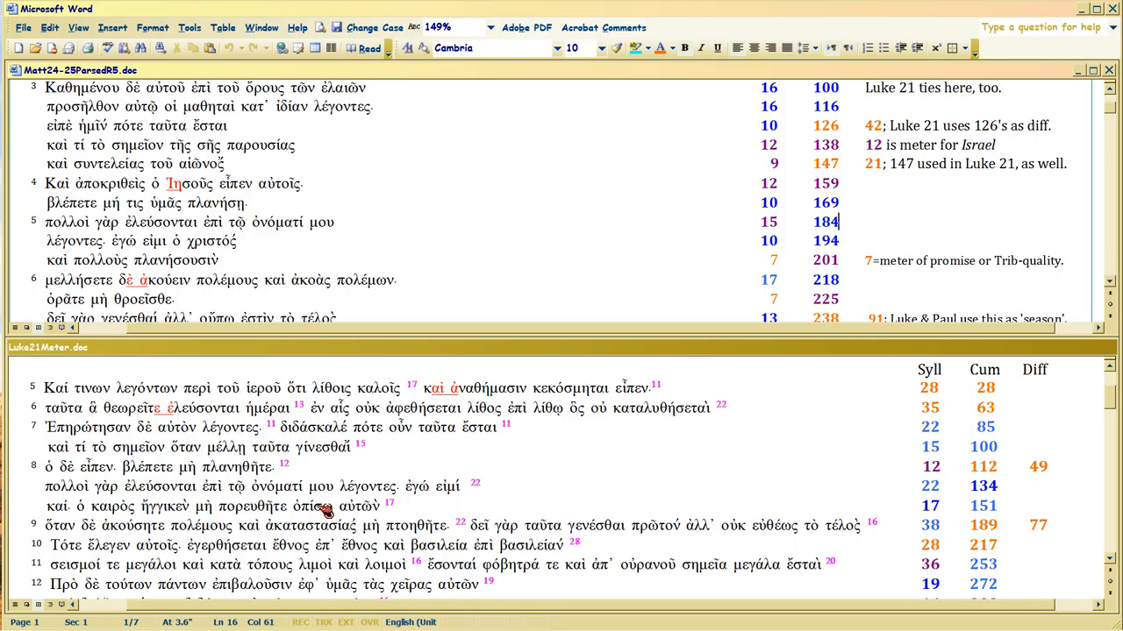
left_click(298, 467)
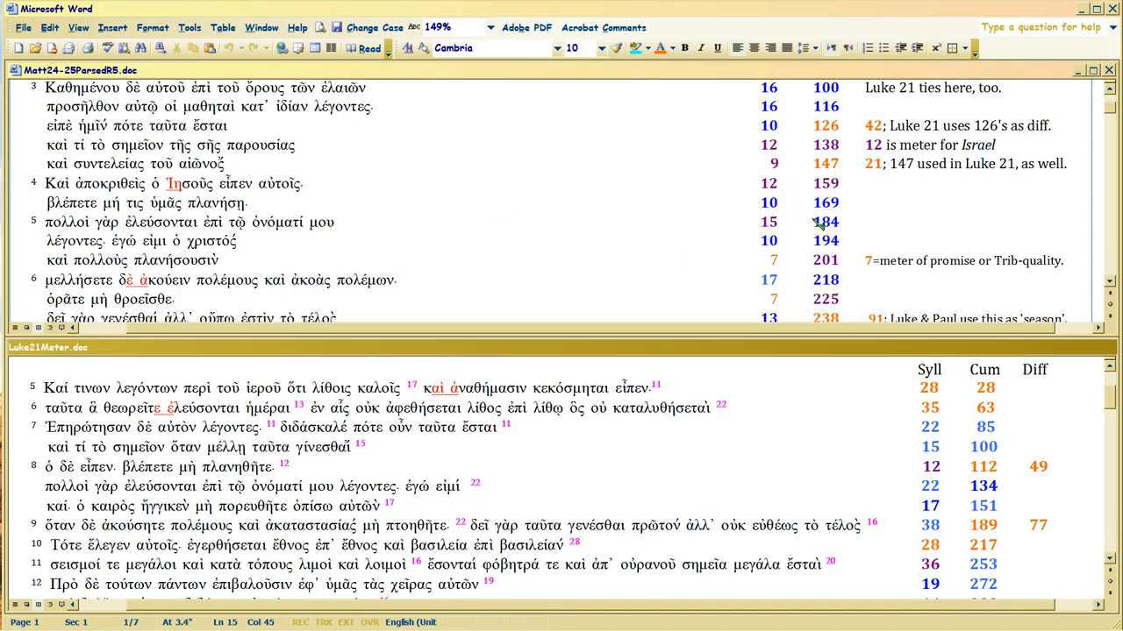
left_click(814, 221)
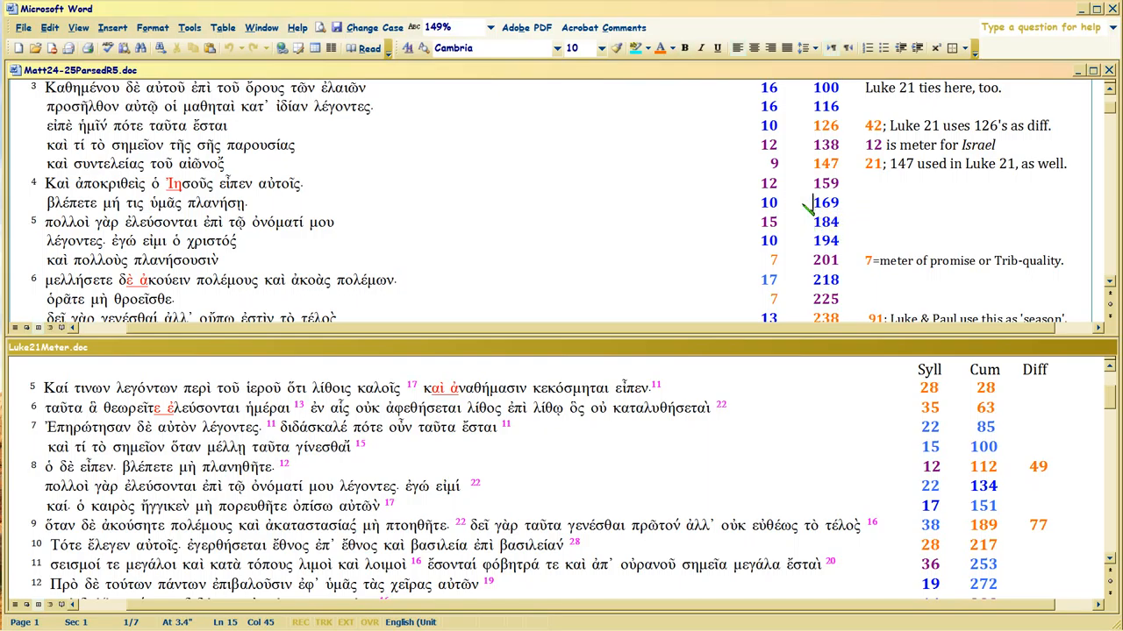
mouse_move(842, 221)
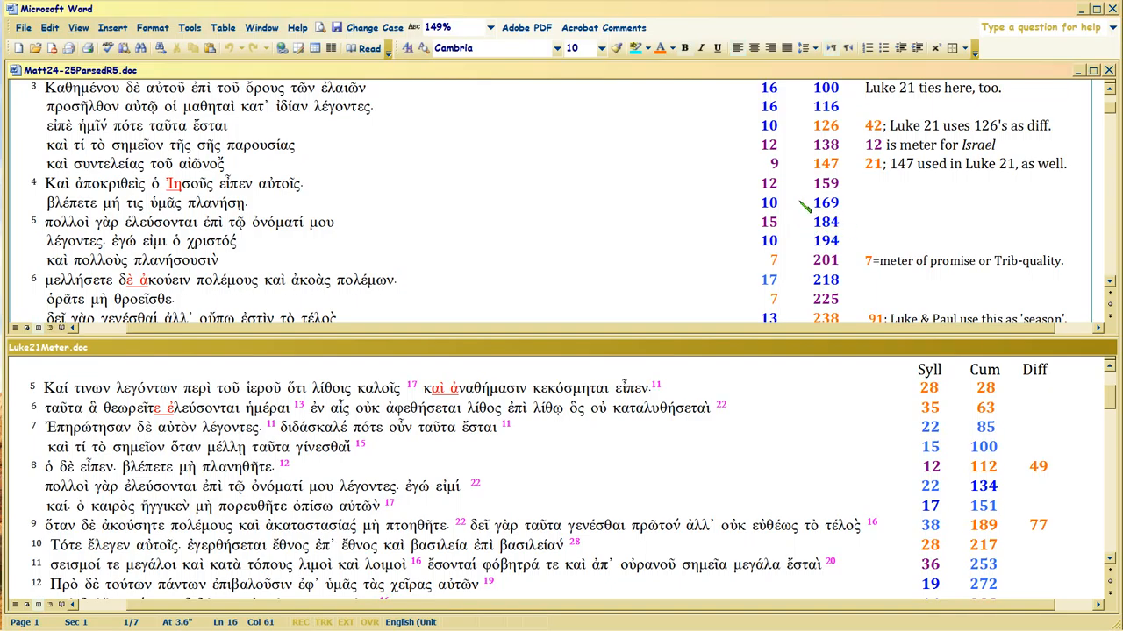
left_click(807, 203)
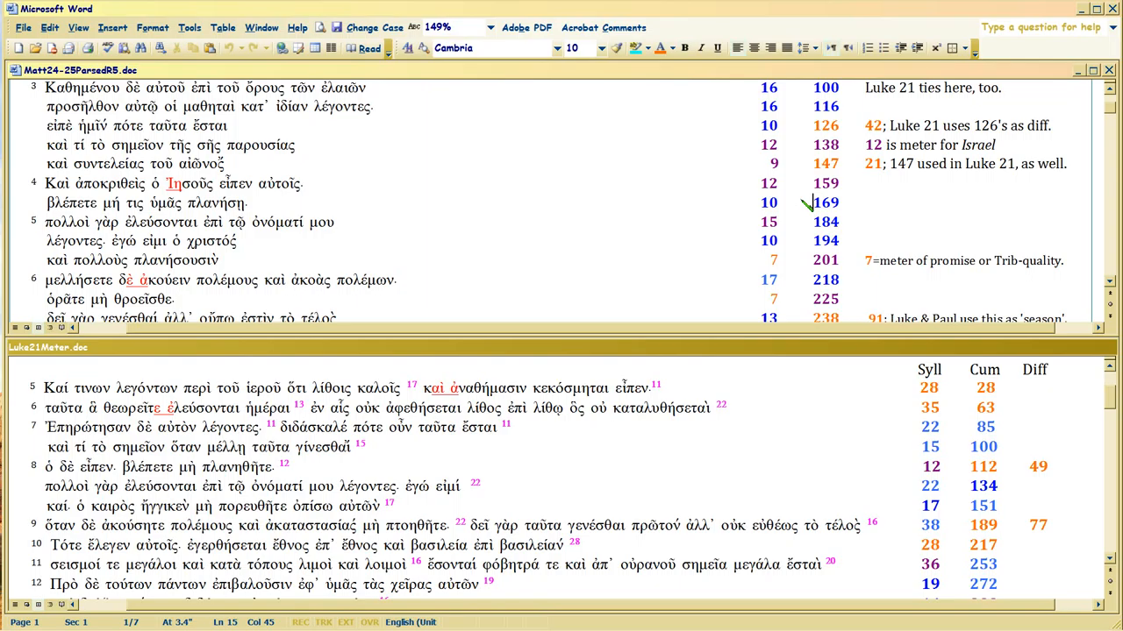
mouse_move(810, 221)
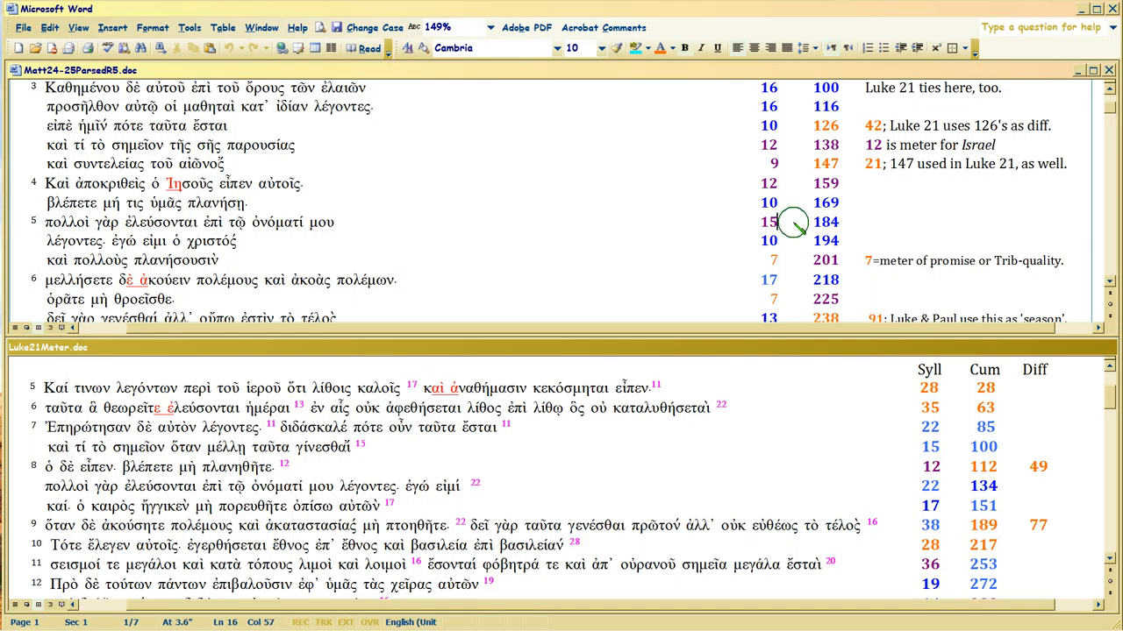
mouse_move(796, 226)
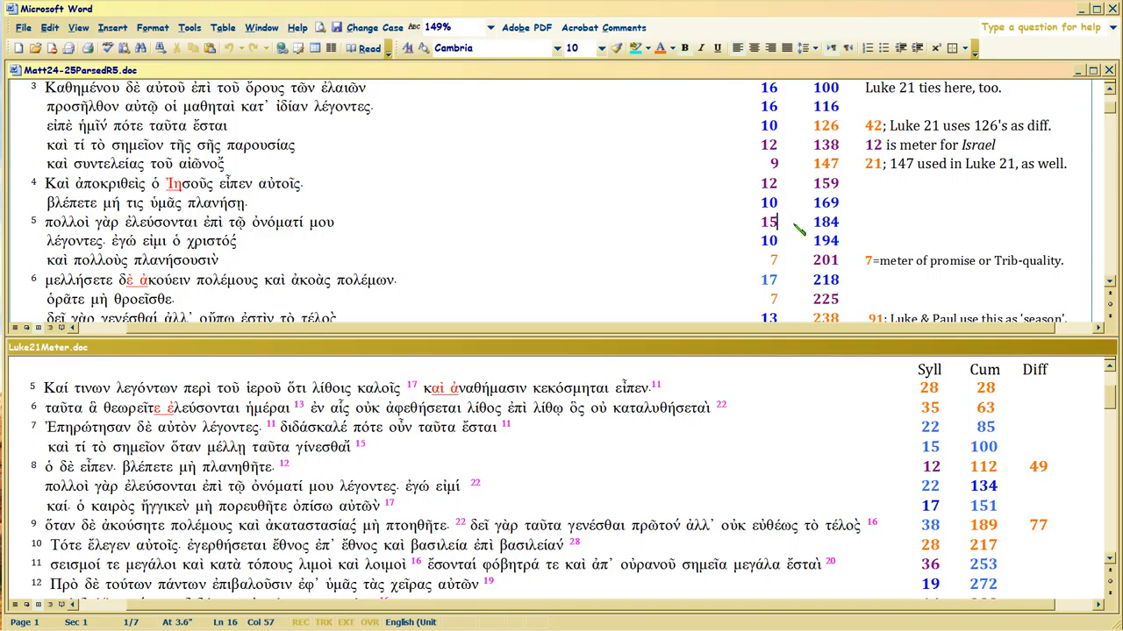